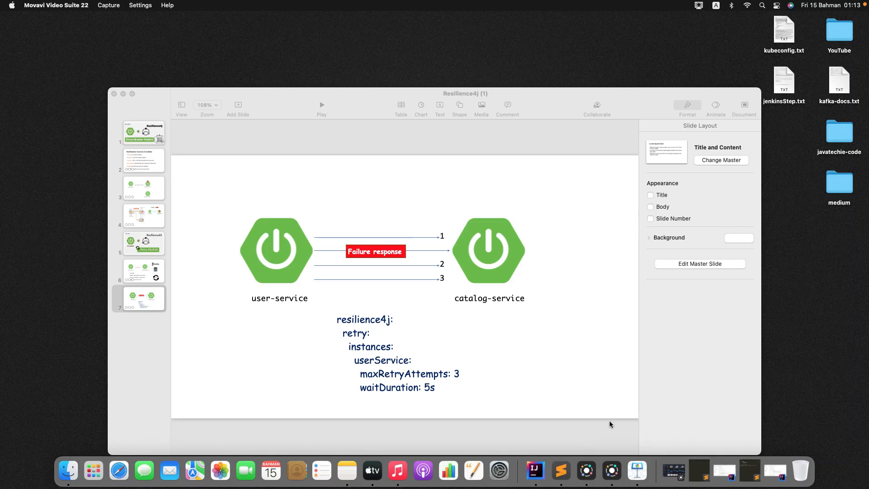
# Step: Switch from Keynote to the user-service IntelliJ IDEA window through the Dock menu
pyautogui.rightClick(534, 471)
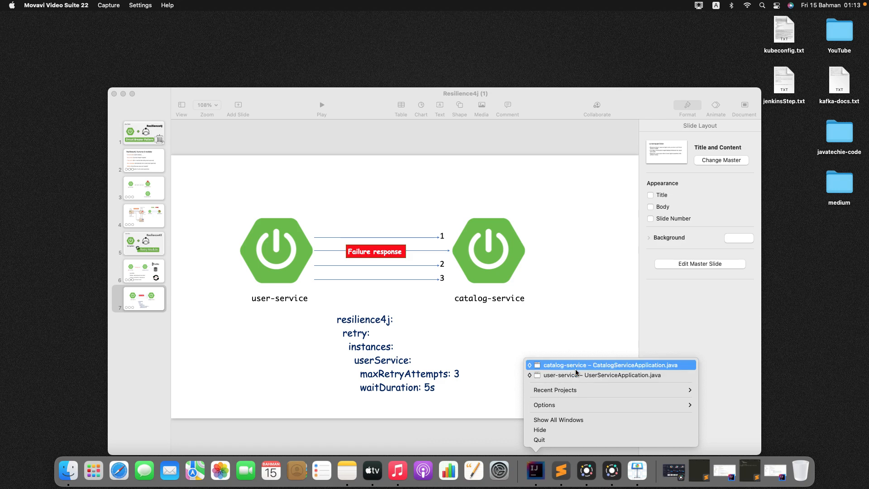
pyautogui.moveTo(576, 375)
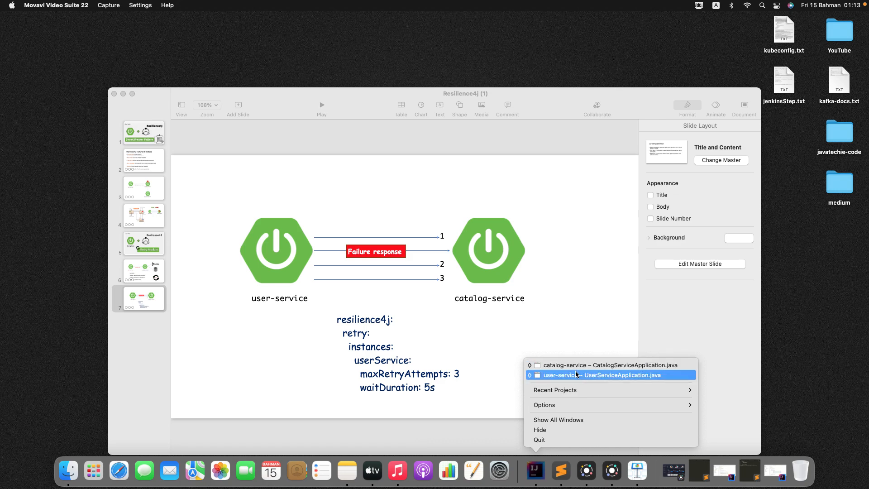
pyautogui.click(582, 374)
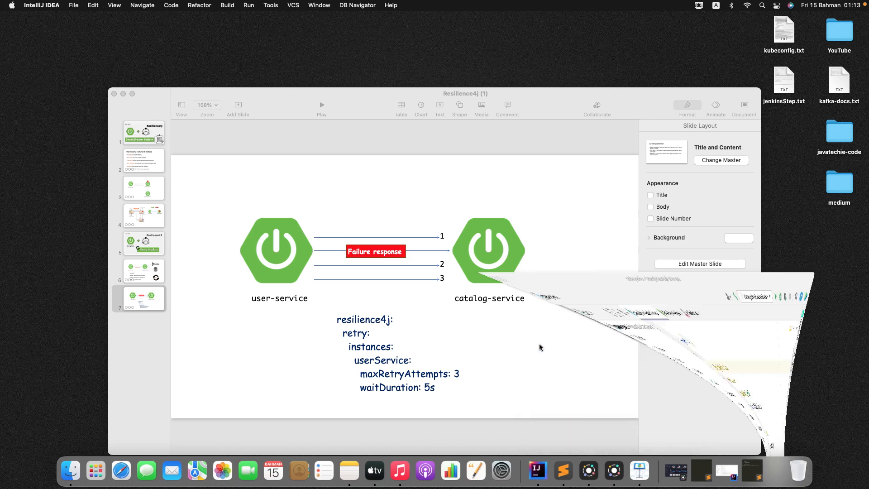
pyautogui.click(537, 470)
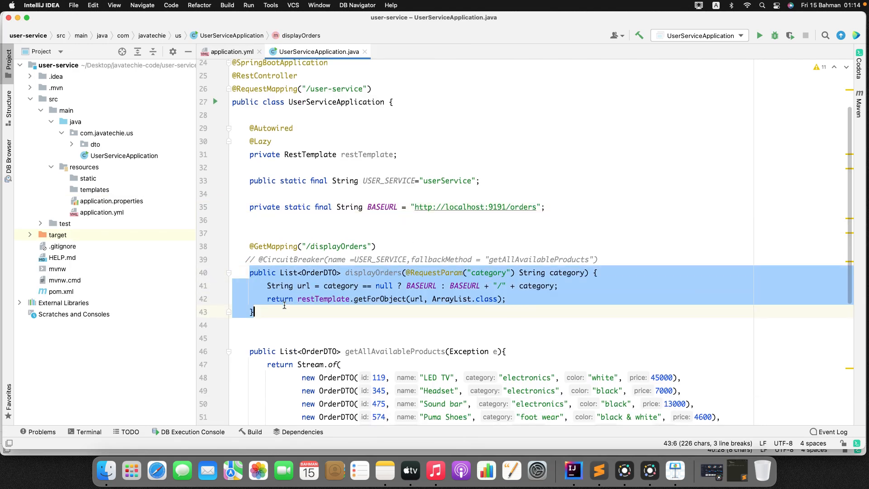
pyautogui.click(233, 325)
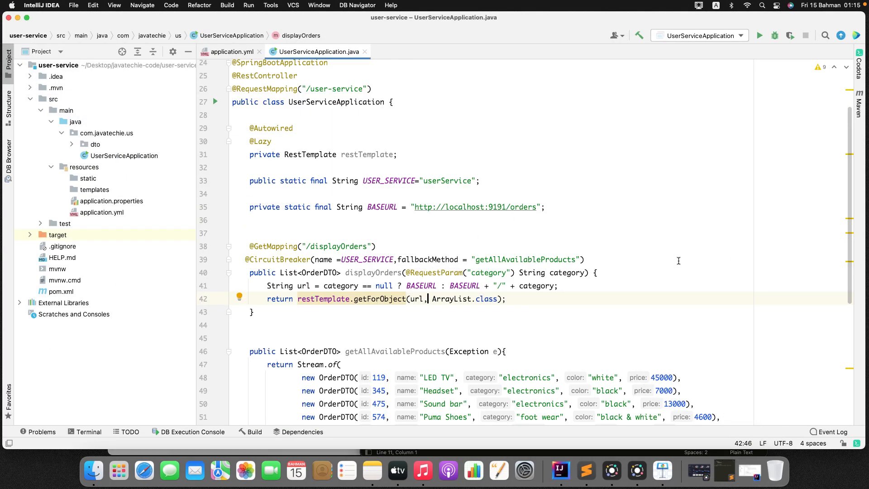
pyautogui.moveTo(381, 271)
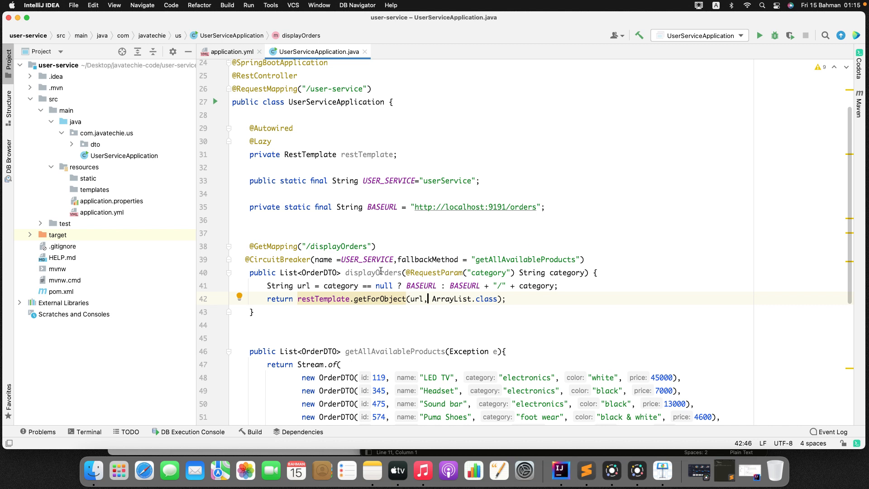
pyautogui.moveTo(354, 287)
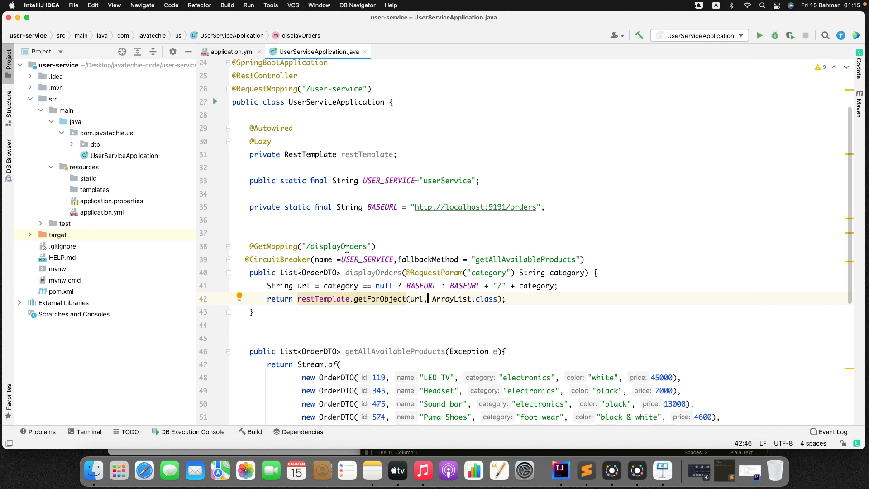
pyautogui.moveTo(551, 222)
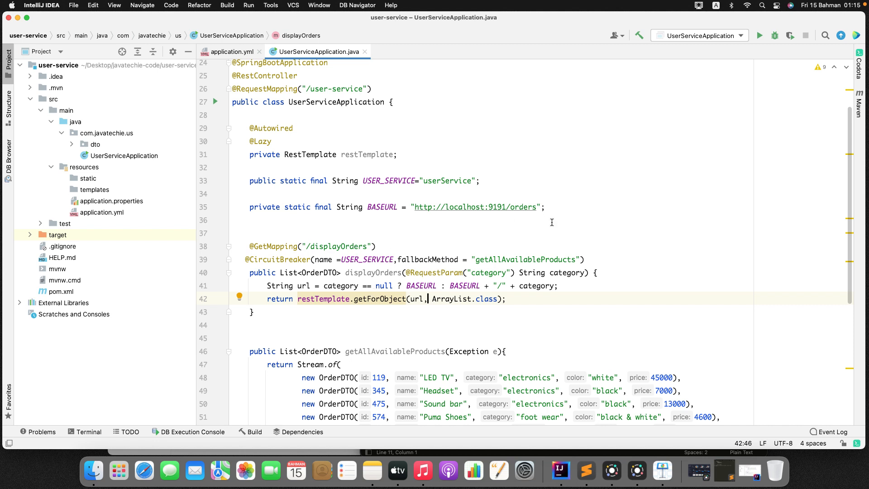
pyautogui.moveTo(591, 280)
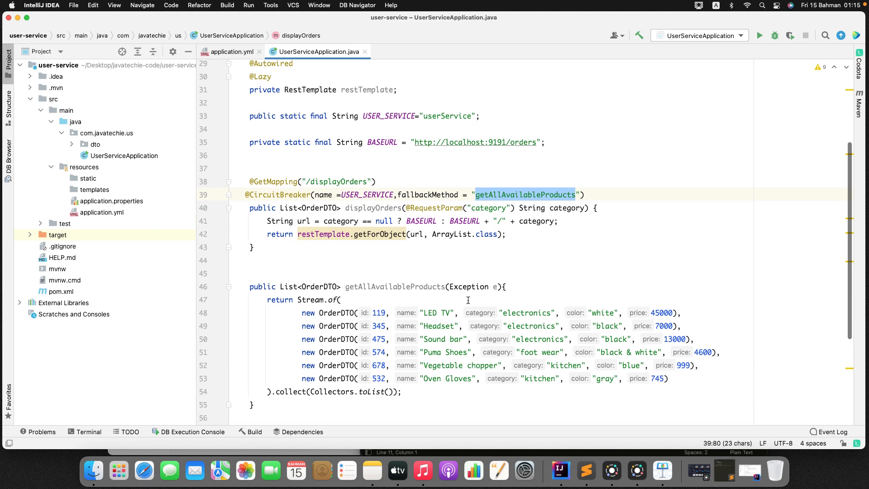
pyautogui.scroll(-3)
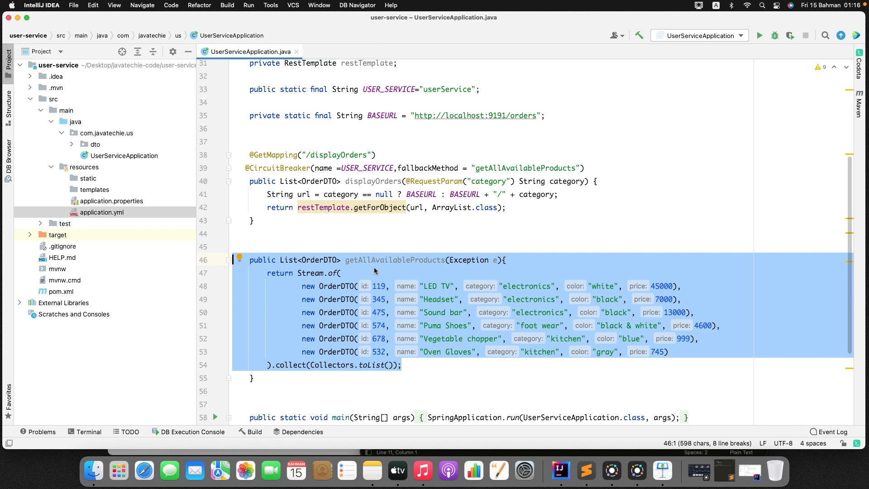
pyautogui.moveTo(103, 218)
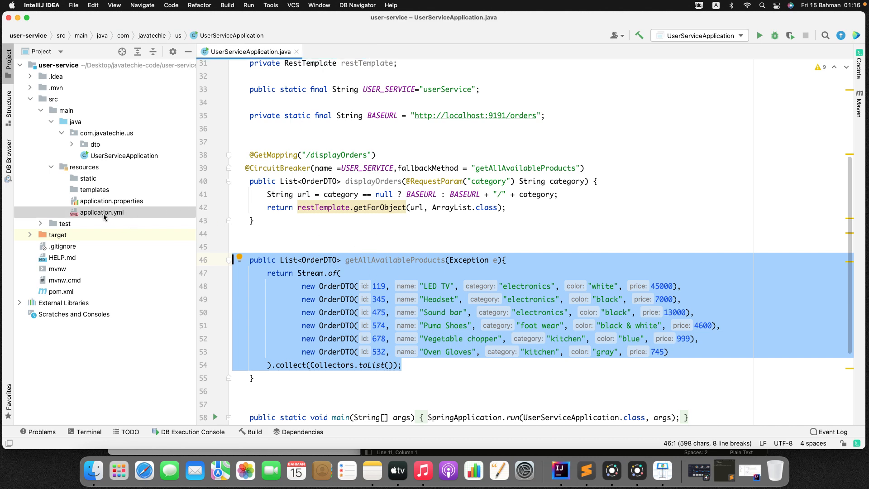
# Step: Open application.yml and start a 'retry:' block with instances under resilience4j
pyautogui.doubleClick(102, 212)
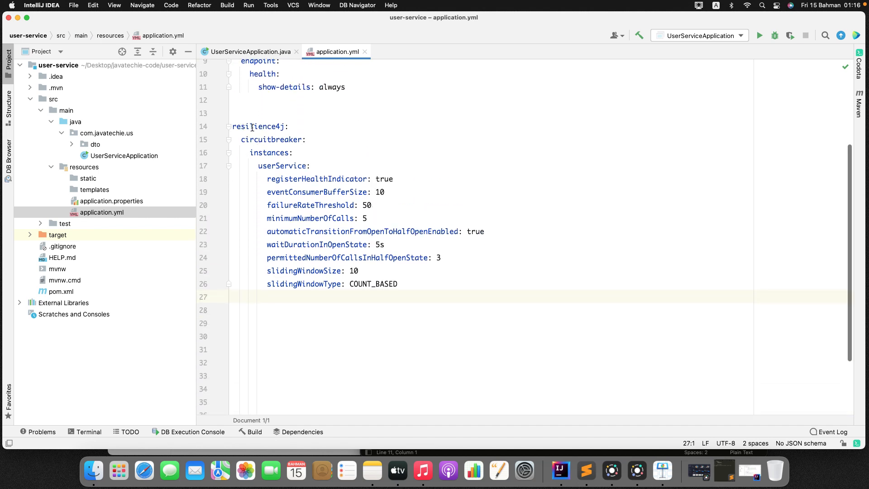
pyautogui.doubleClick(271, 139)
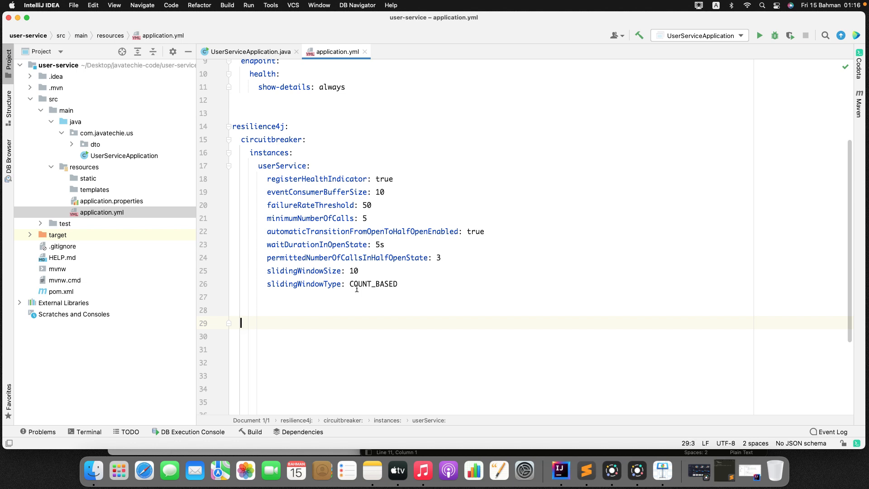
pyautogui.write('re')
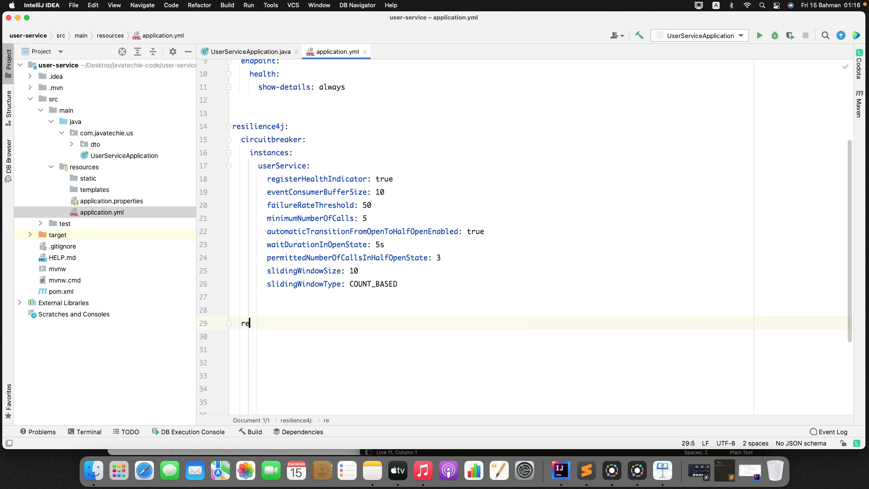
pyautogui.write('try:')
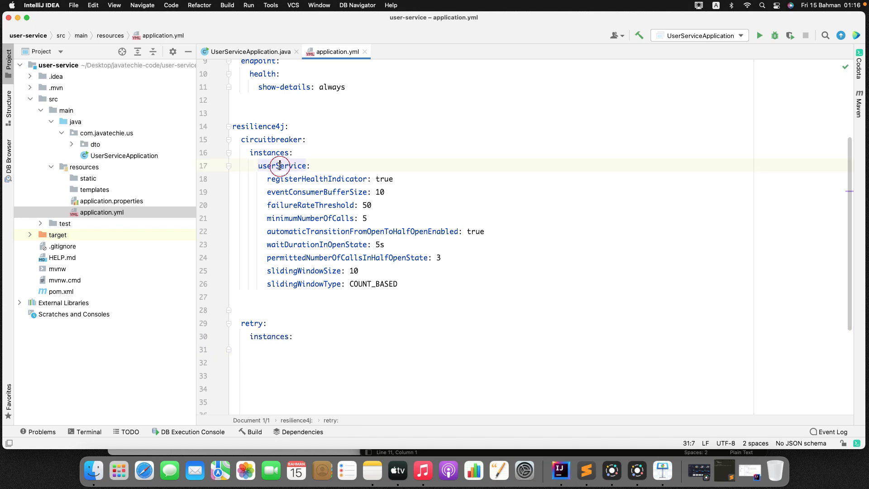
pyautogui.click(248, 52)
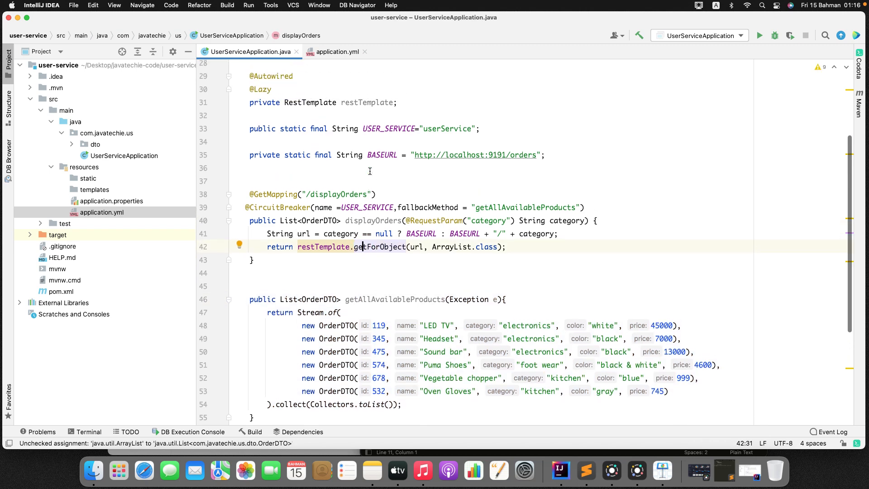
pyautogui.click(454, 130)
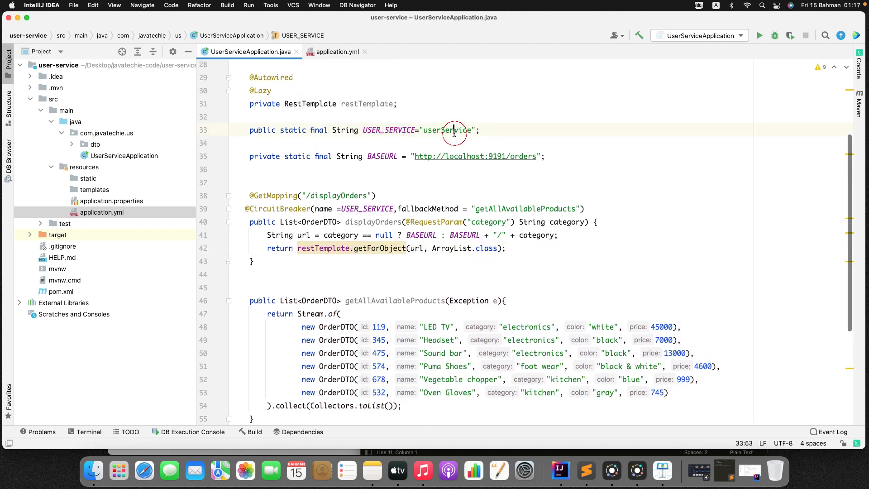
pyautogui.doubleClick(454, 130)
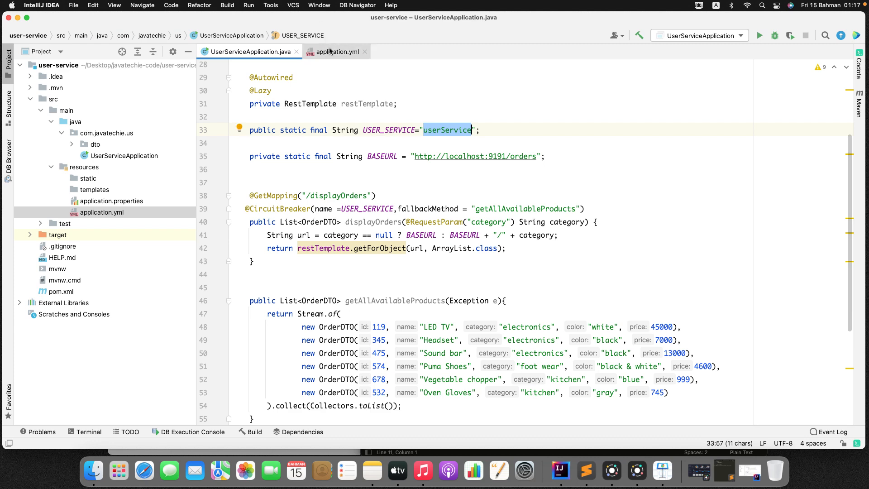
pyautogui.click(335, 52)
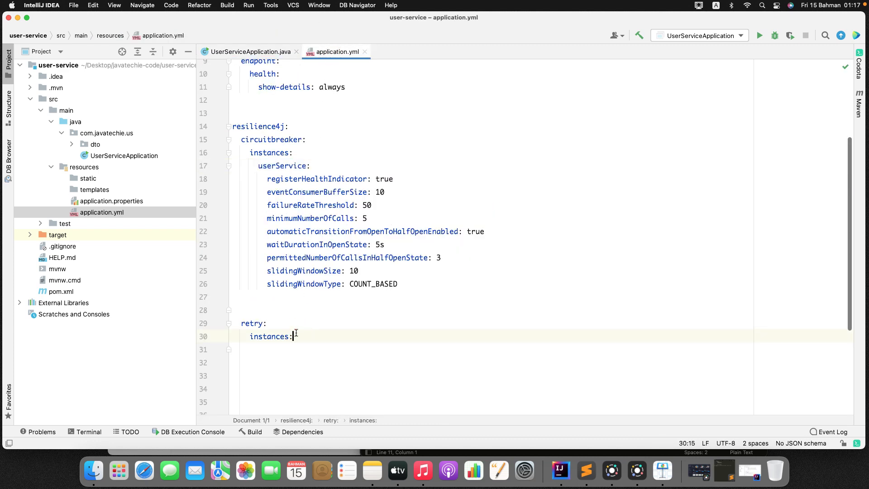
# Step: Add the userService retry instance with maxRetryAttempts 5 and waitDuration 10s
pyautogui.write('userService')
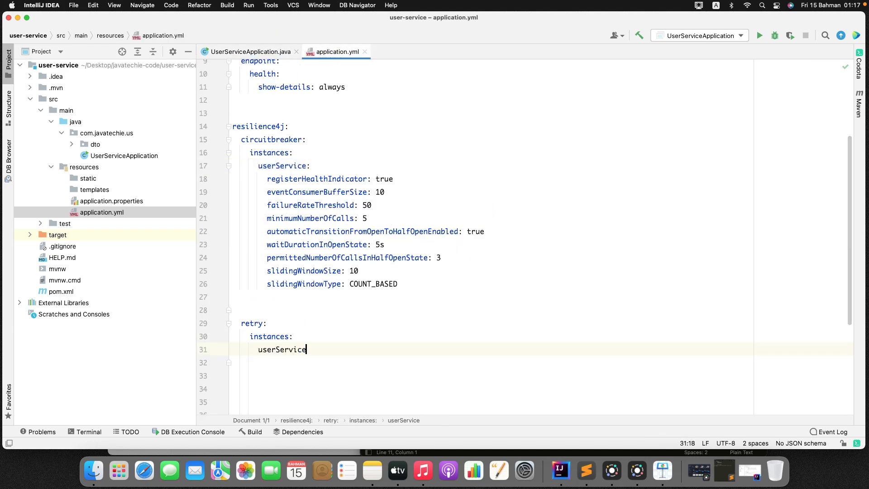
pyautogui.write(':')
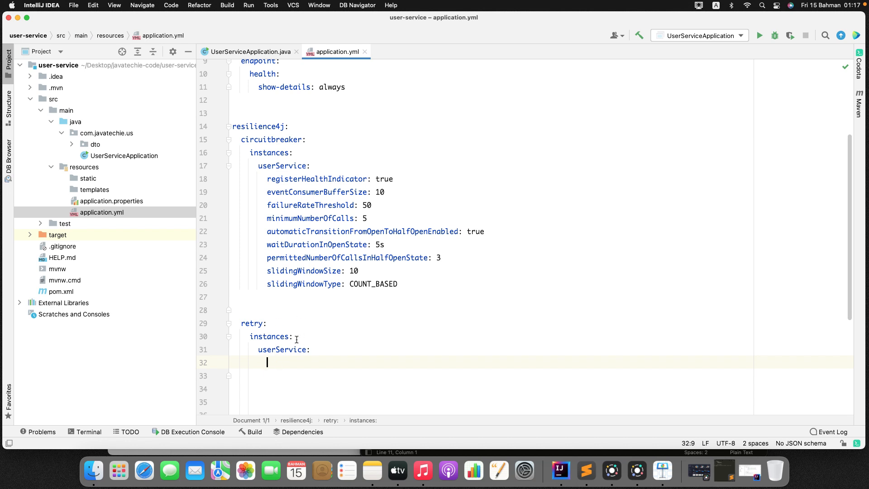
pyautogui.write('maxRetryAttempts:')
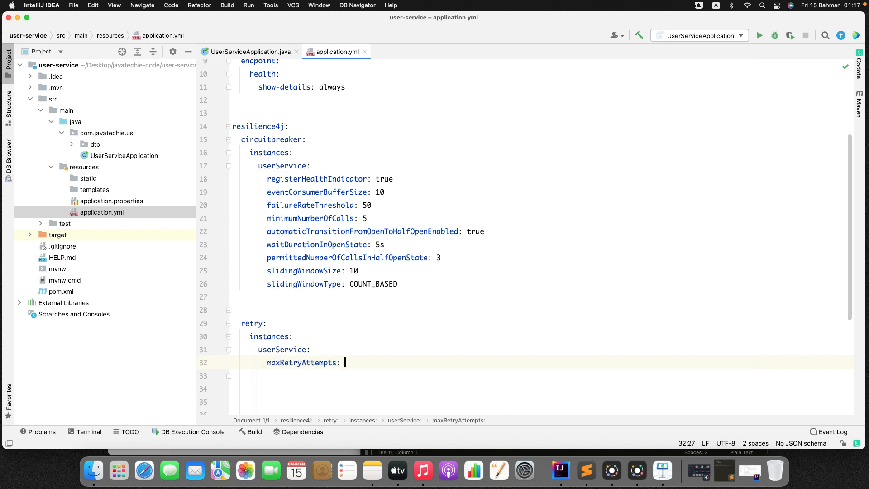
pyautogui.write('5')
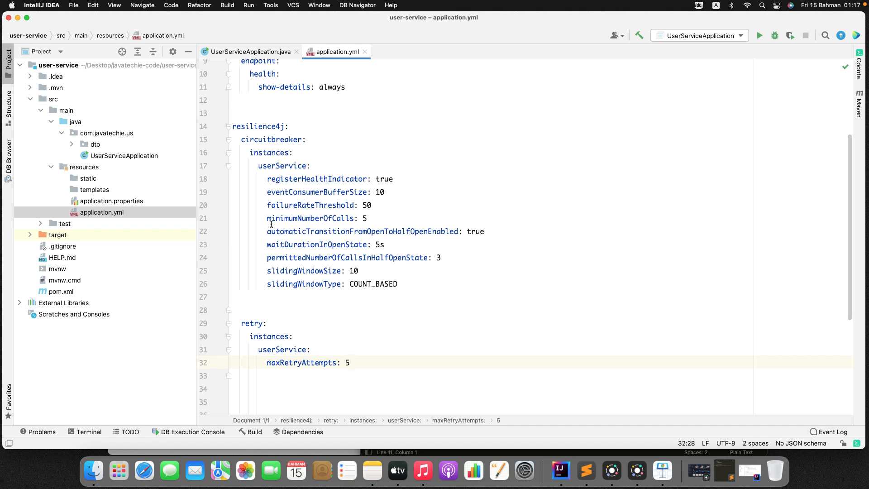
pyautogui.moveTo(413, 353)
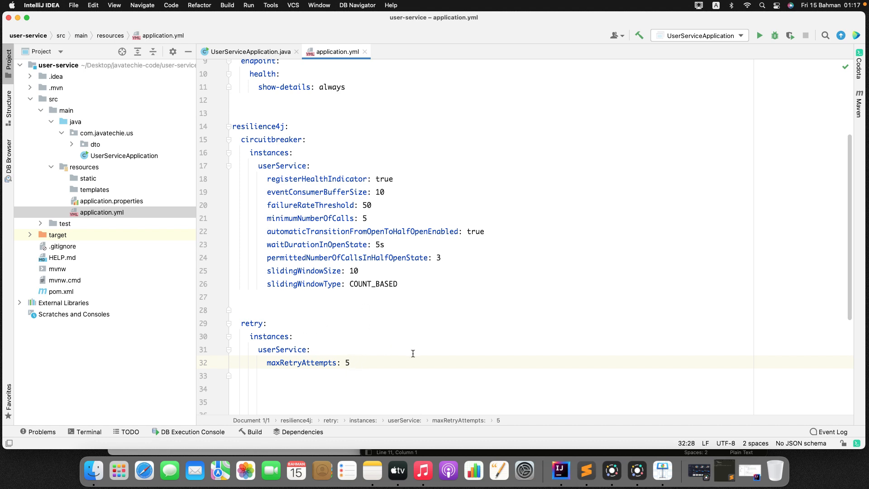
pyautogui.moveTo(377, 356)
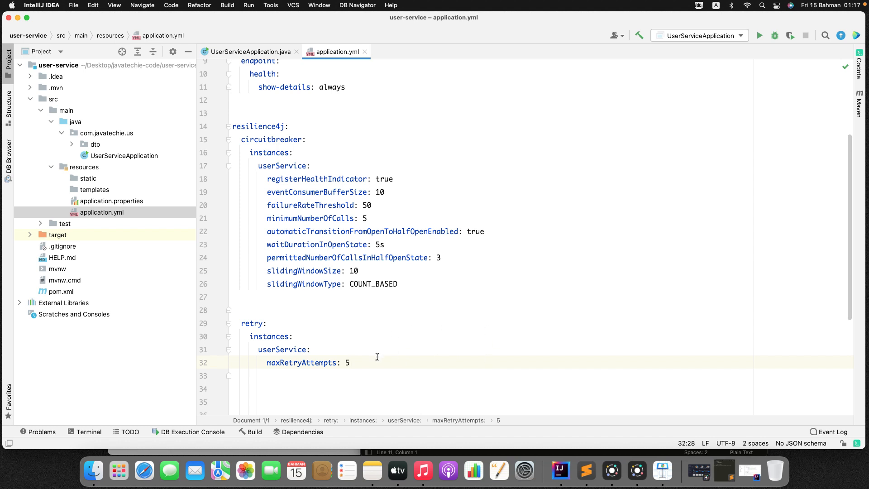
pyautogui.write('w')
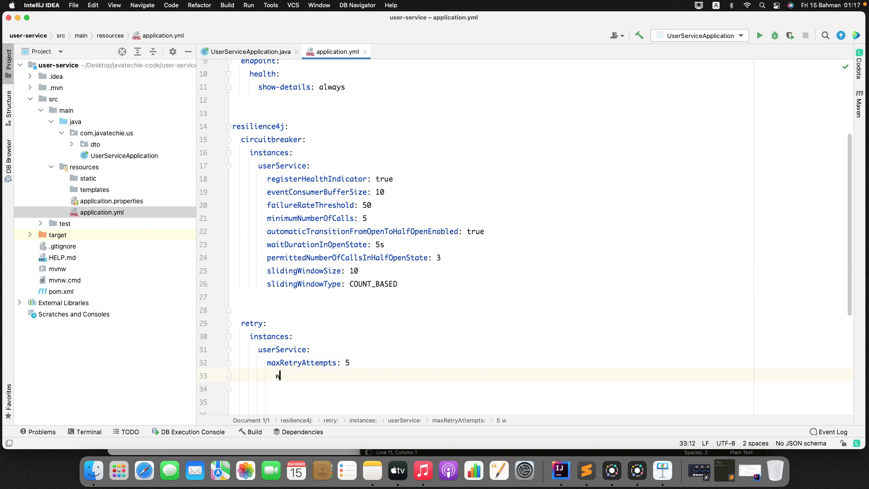
pyautogui.write('aitDuration: 1')
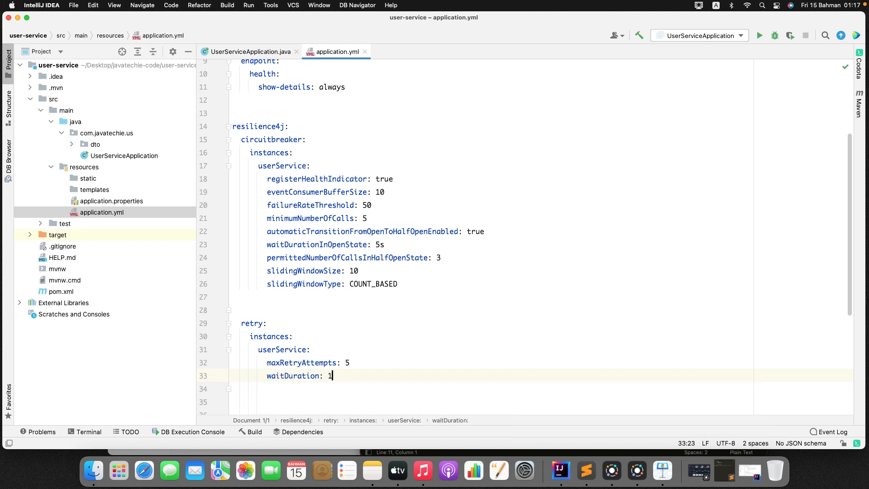
pyautogui.write('0s')
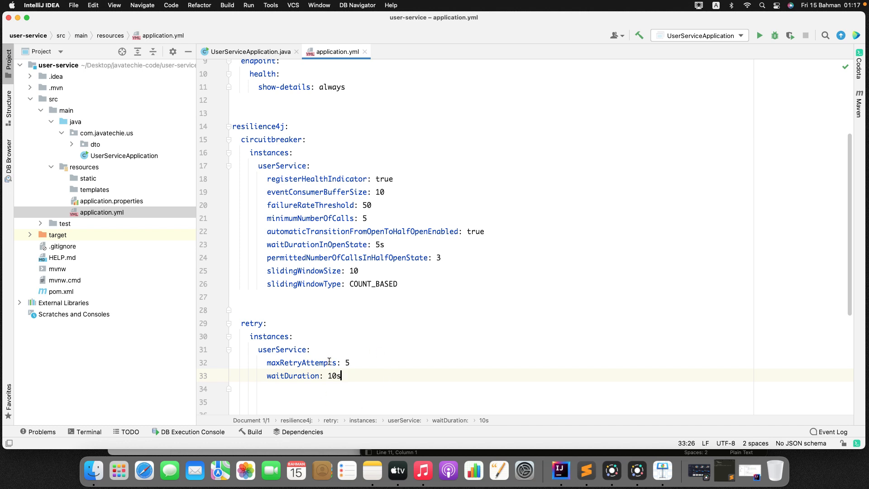
pyautogui.moveTo(321, 375)
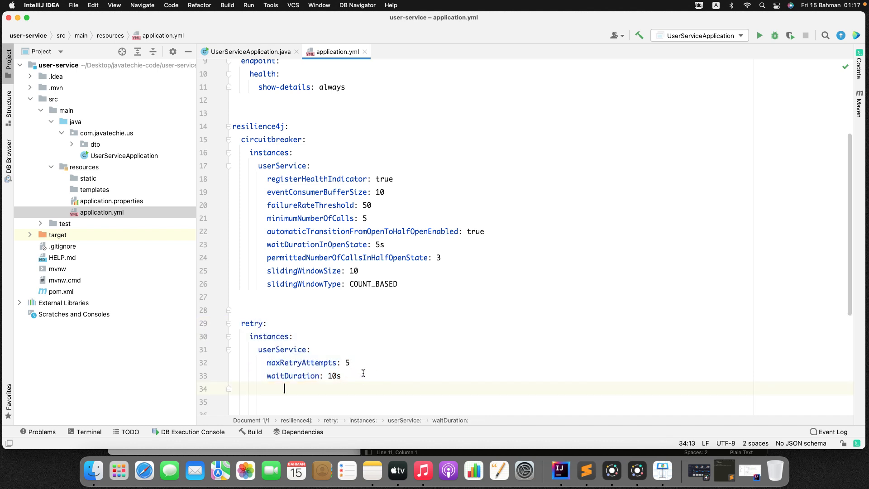
pyautogui.click(342, 376)
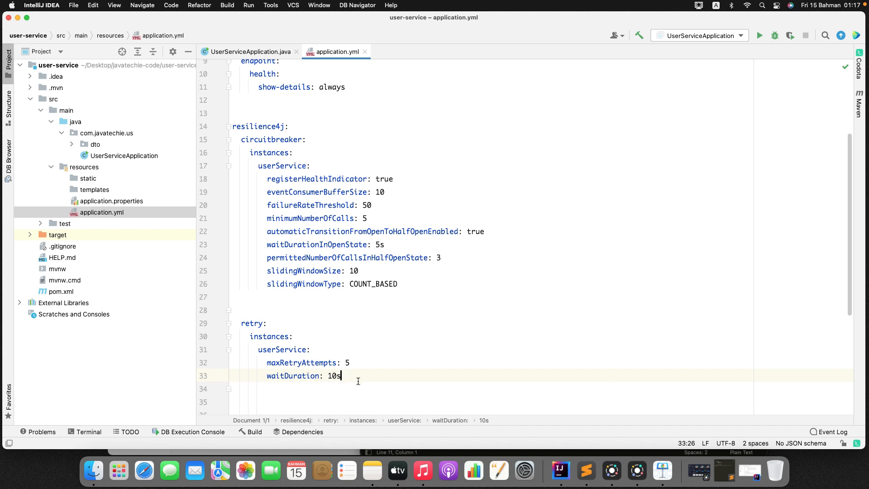
pyautogui.moveTo(343, 375); pyautogui.dragTo(270, 363)
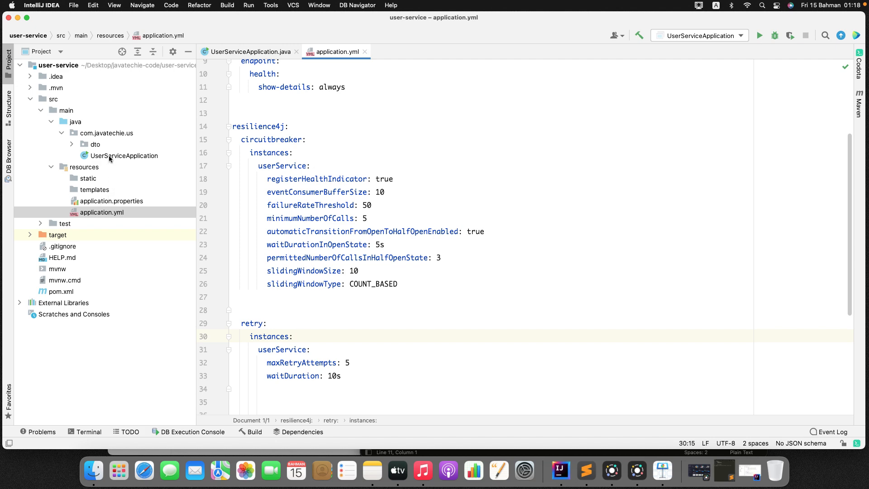
pyautogui.click(250, 52)
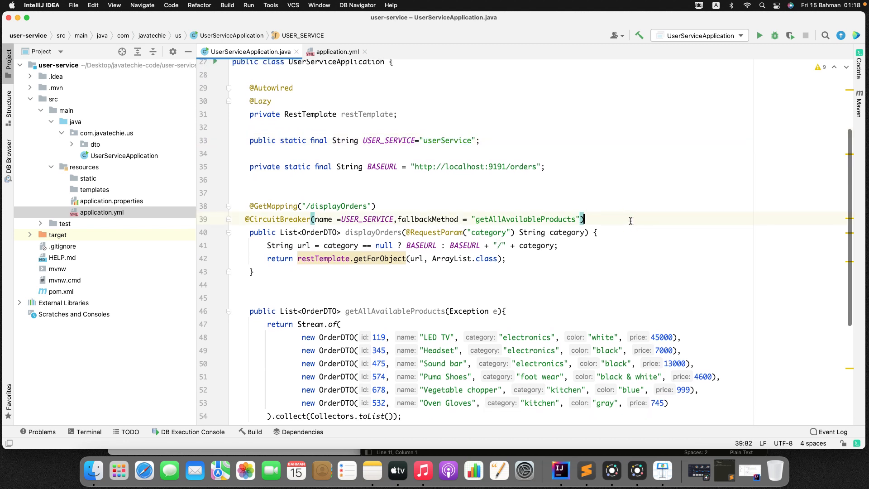
pyautogui.write('@Retry(')
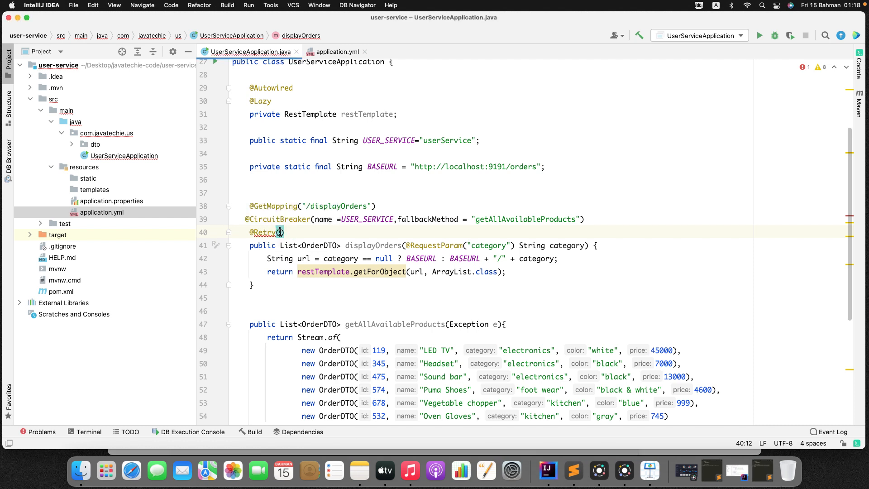
pyautogui.write('(name =')
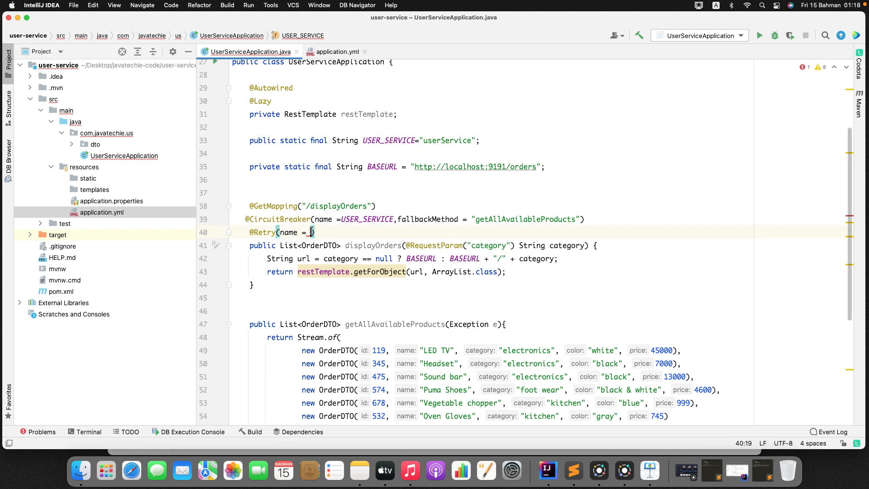
pyautogui.write('USER_SERVICE')
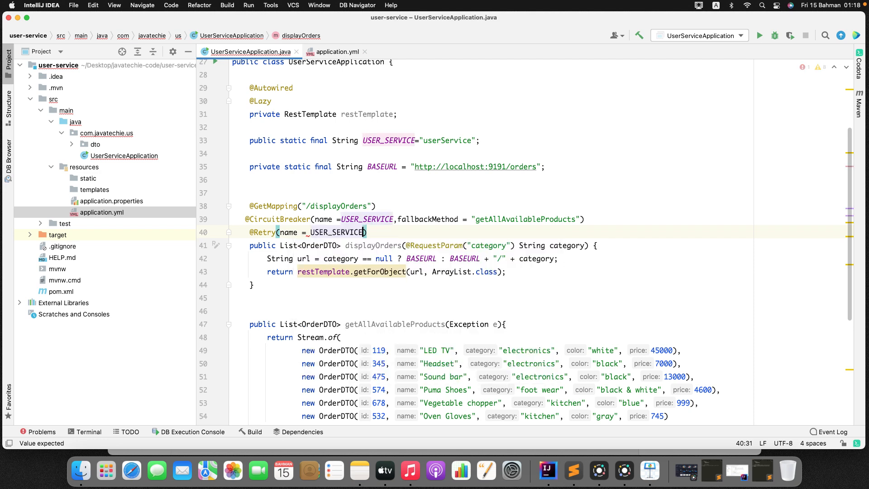
pyautogui.write(',')
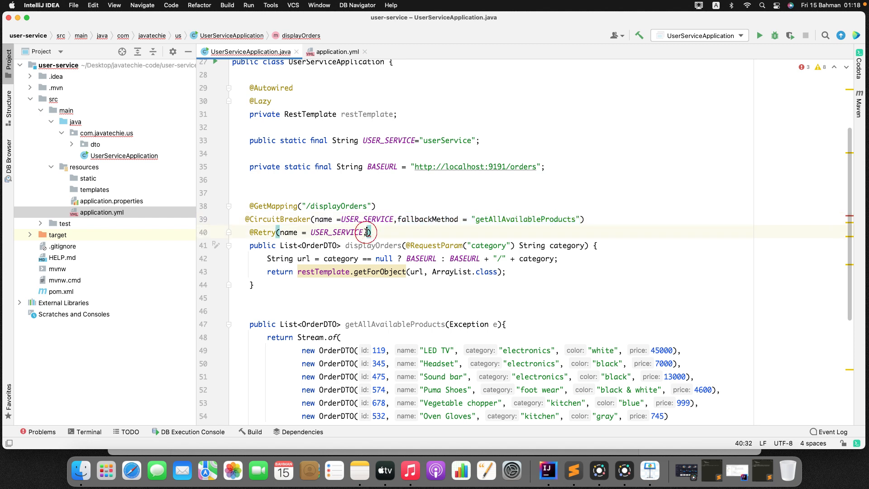
pyautogui.write(',fallbackMethod = "getAllAvailableProducts"')
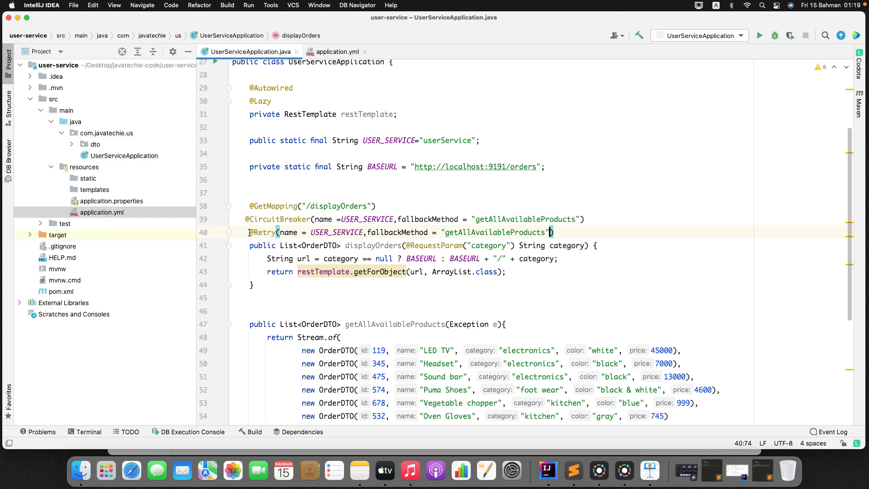
pyautogui.click(278, 218)
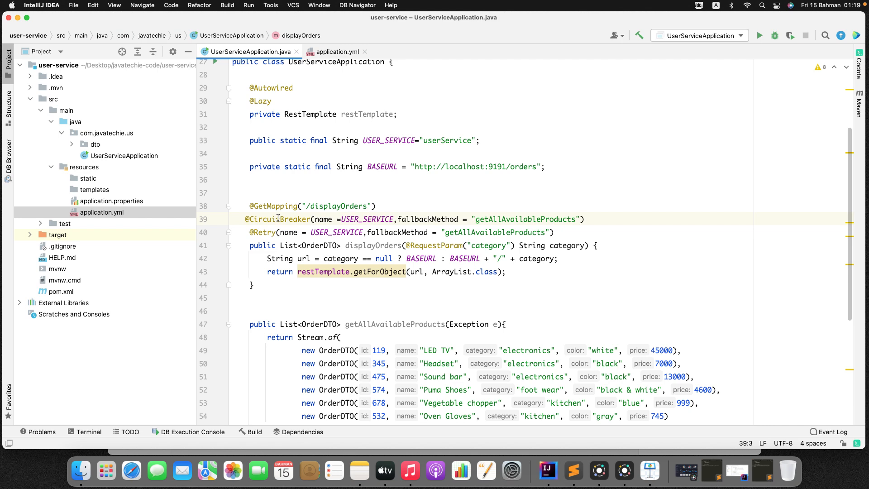
pyautogui.press('cmd+/')
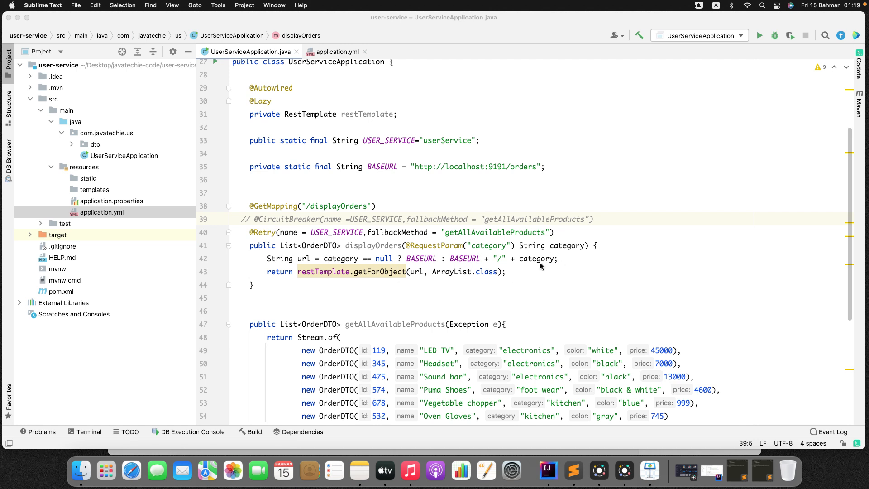
pyautogui.moveTo(331, 228)
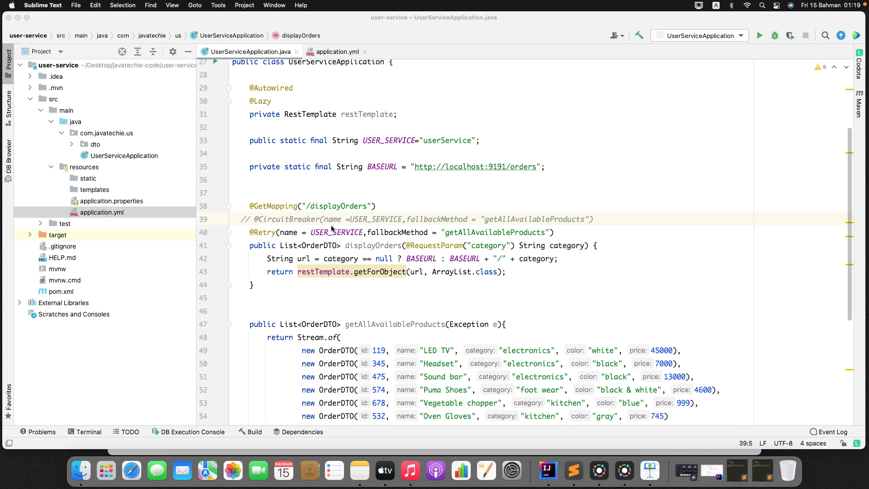
pyautogui.moveTo(464, 270)
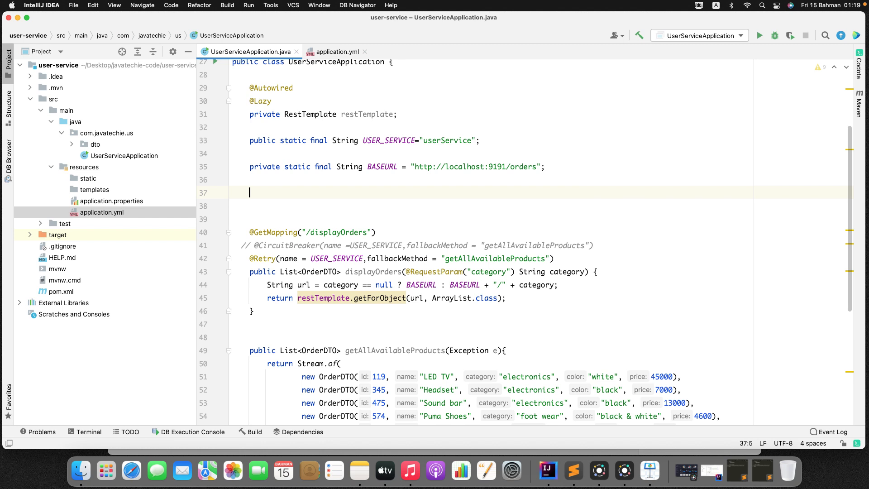
# Step: Add 'private int attempt=1;' and a println logging the retry count with new Date()
pyautogui.write('private int')
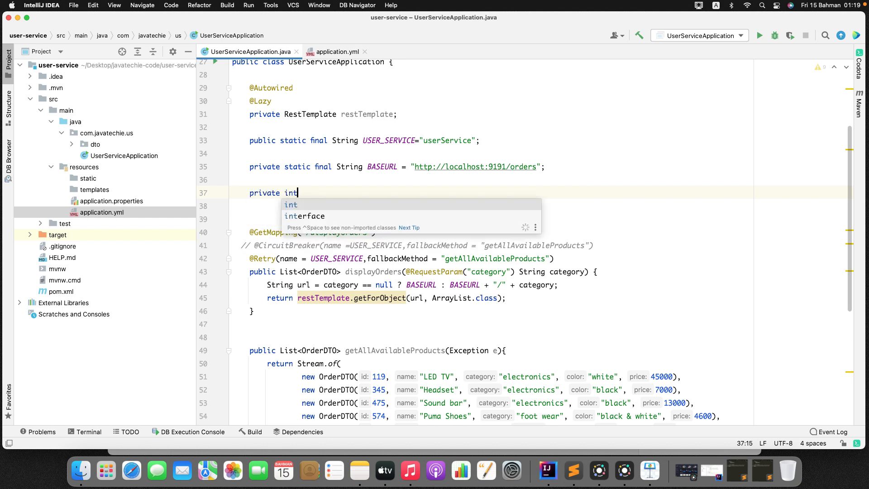
pyautogui.write('attempt')
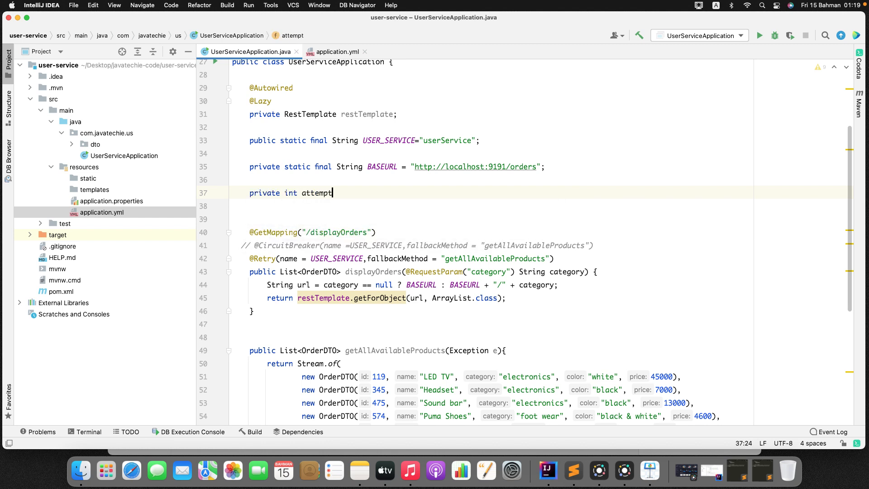
pyautogui.write('=1;')
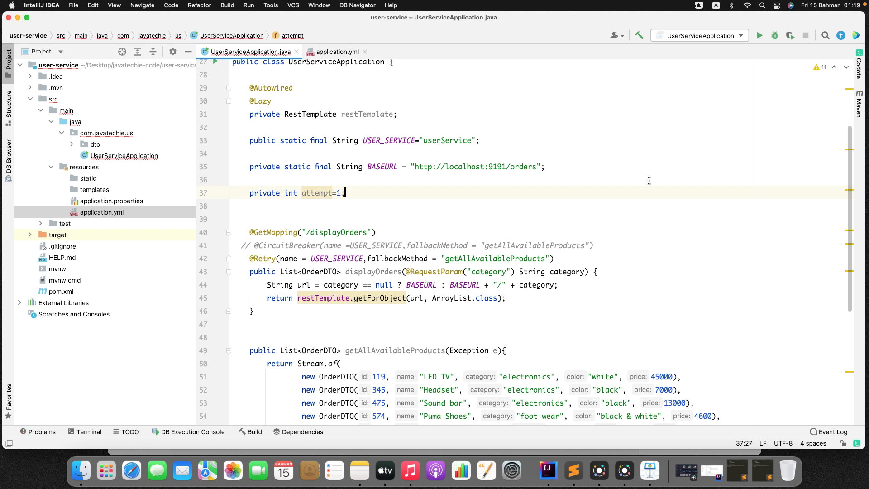
pyautogui.moveTo(527, 291)
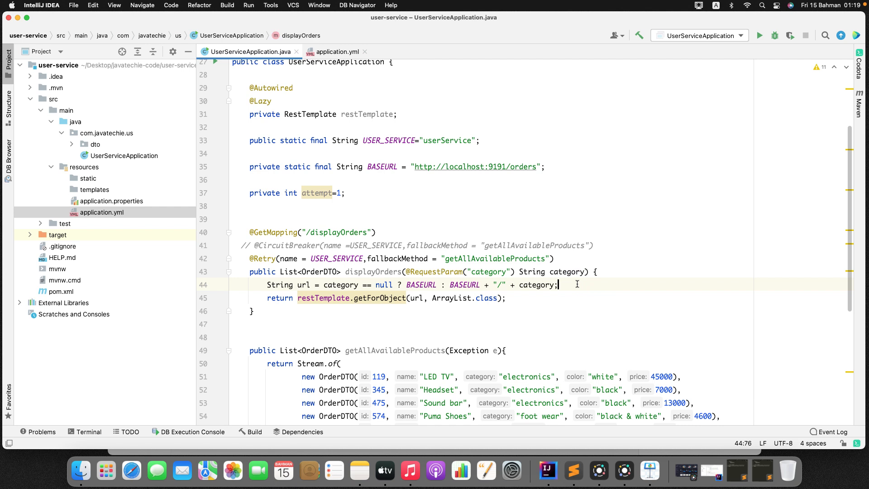
pyautogui.write('System.out.println("method called "+attempt++ +" times"+ " at "+new Date());')
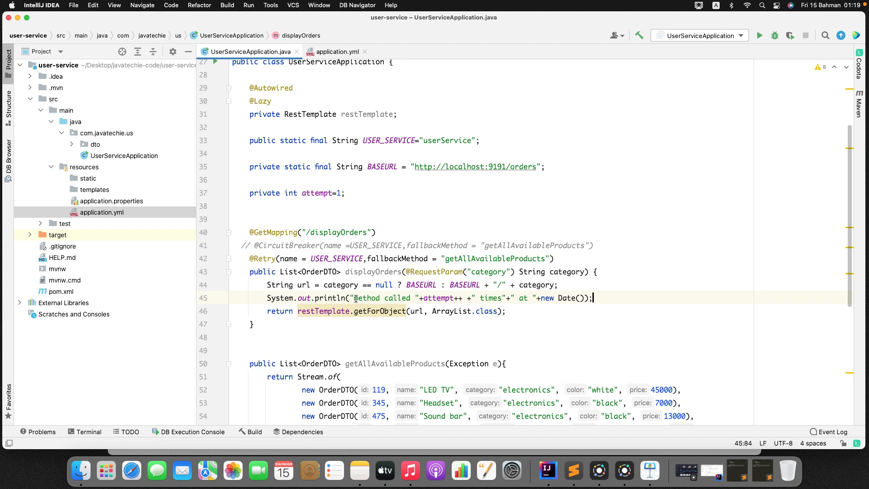
pyautogui.write('retry')
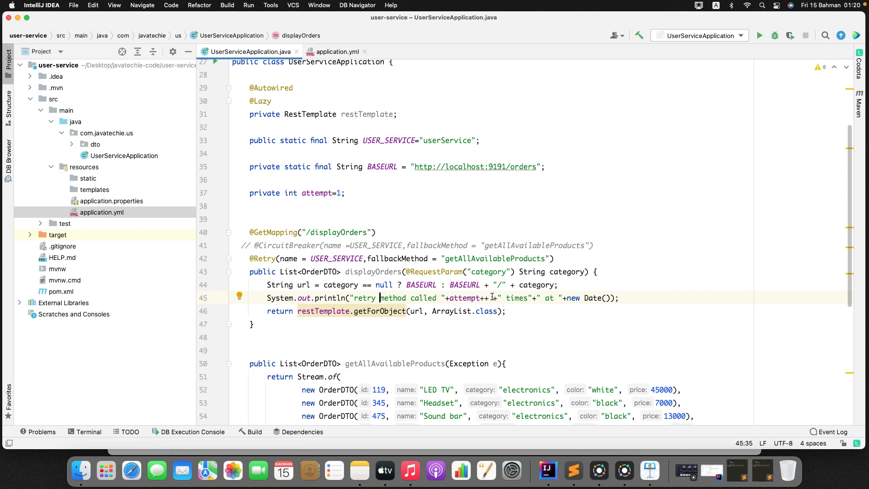
pyautogui.doubleClick(462, 298)
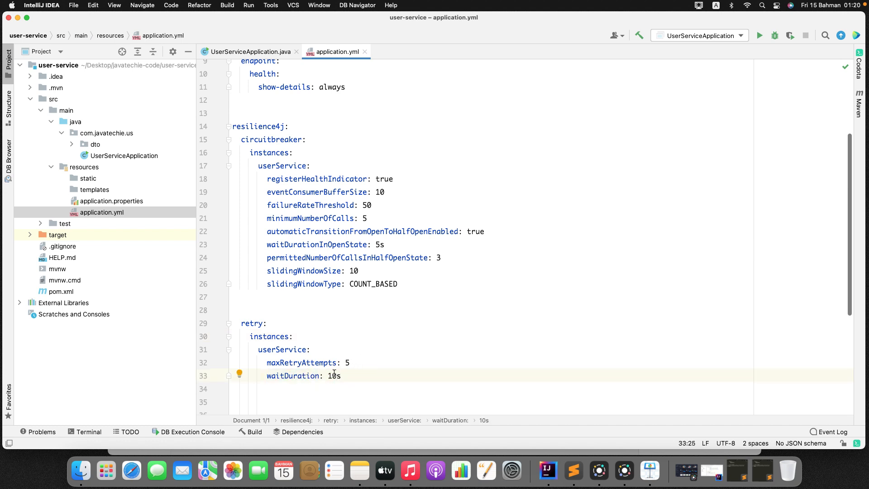
# Step: Review the maxRetryAttempts and 10s waitDuration settings, then return to UserServiceApplication.java
pyautogui.doubleClick(335, 375)
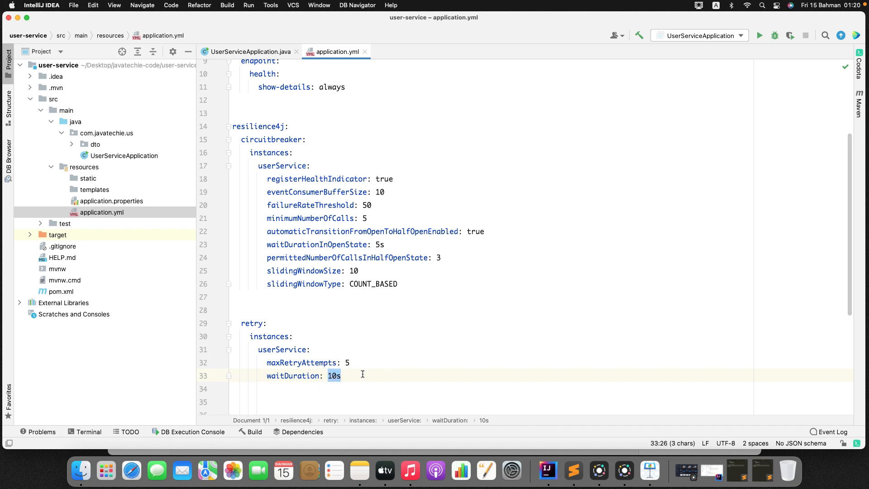
pyautogui.moveTo(271, 363); pyautogui.dragTo(363, 375)
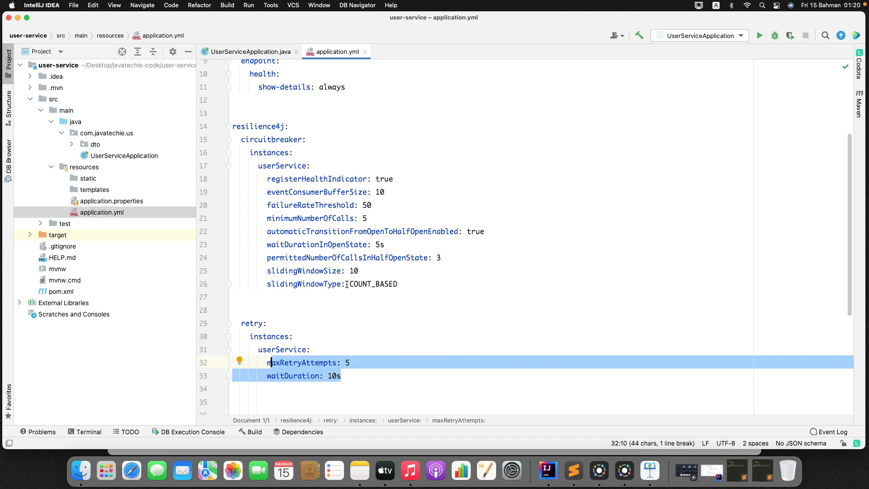
pyautogui.click(250, 52)
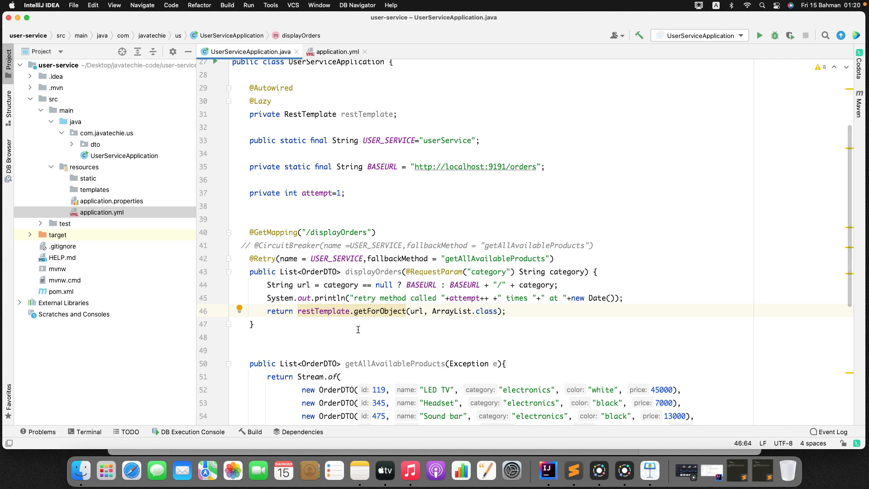
pyautogui.moveTo(425, 215)
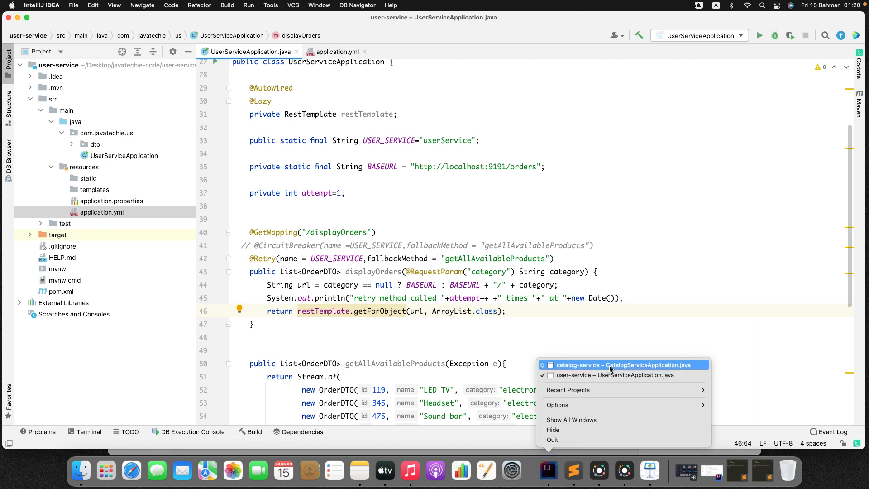
pyautogui.click(626, 364)
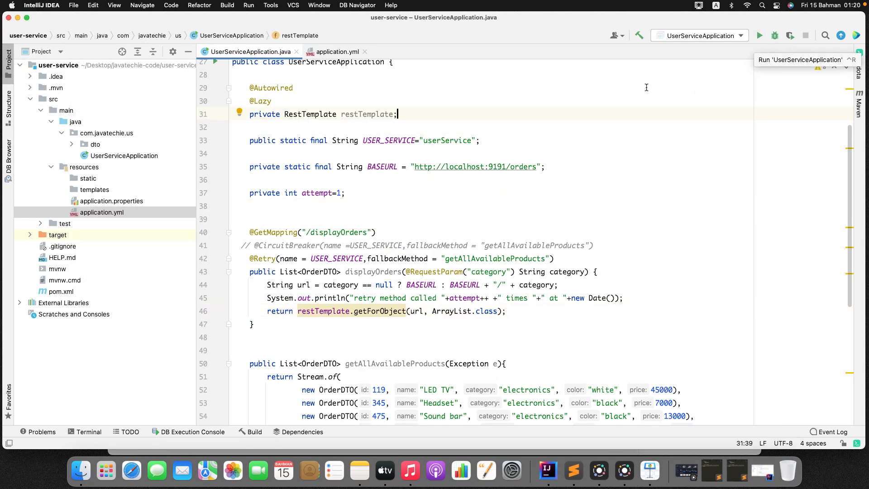
# Step: Glance over the retry settings in application.yml and return to UserServiceApplication.java
pyautogui.scroll(-3)
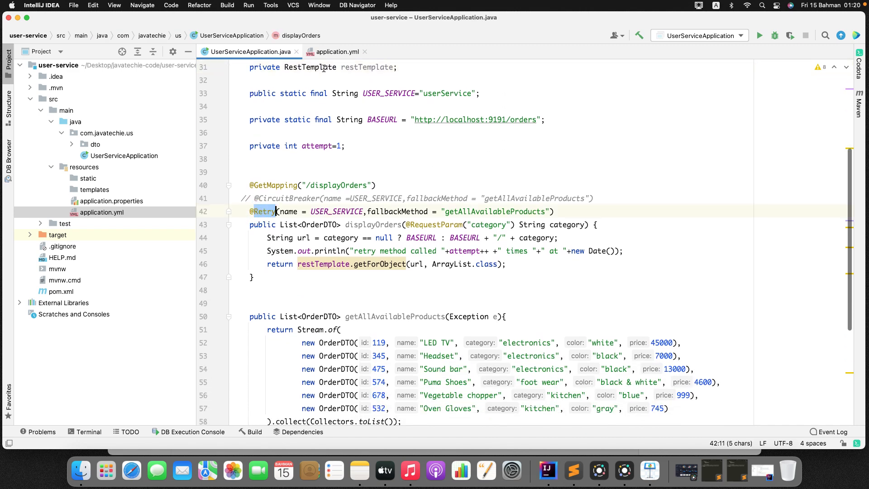
pyautogui.click(337, 51)
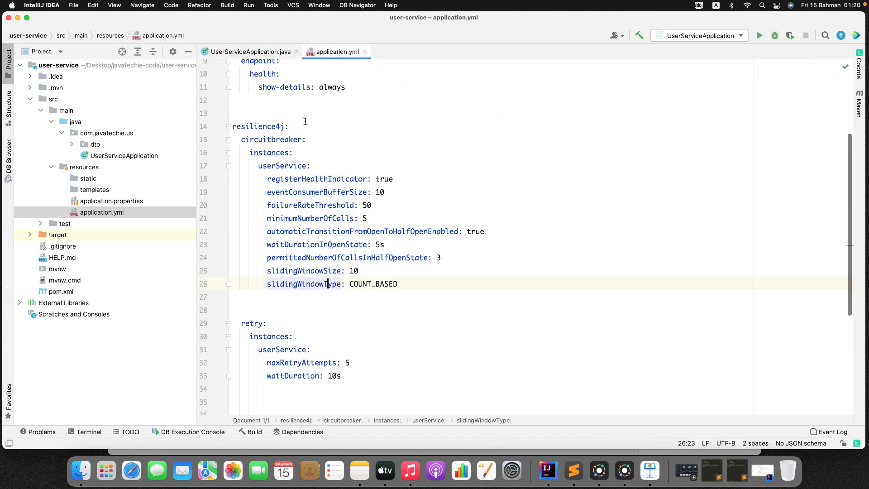
pyautogui.click(250, 51)
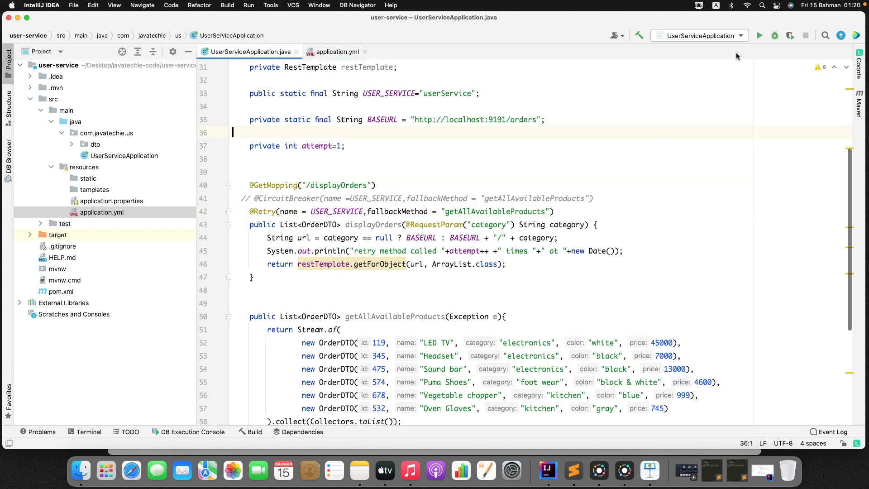
# Step: Rebuild and run UserServiceApplication, confirming Tomcat started on port 9292
pyautogui.click(758, 35)
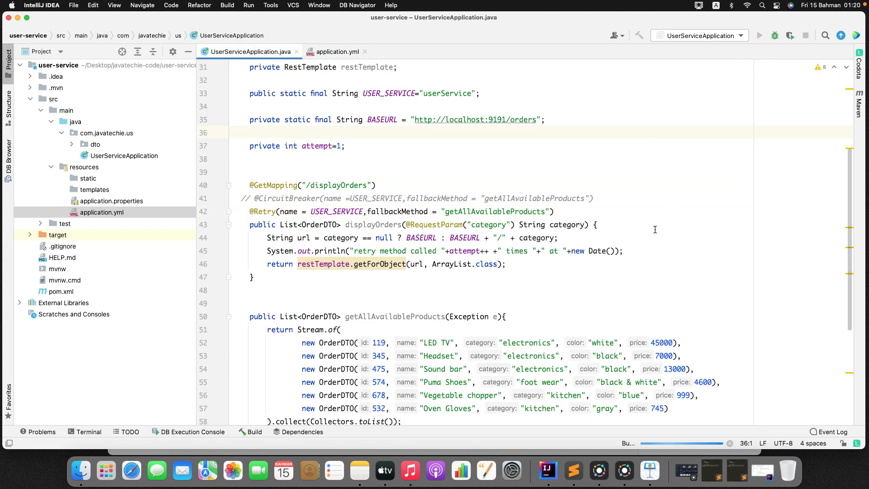
pyautogui.moveTo(485, 420)
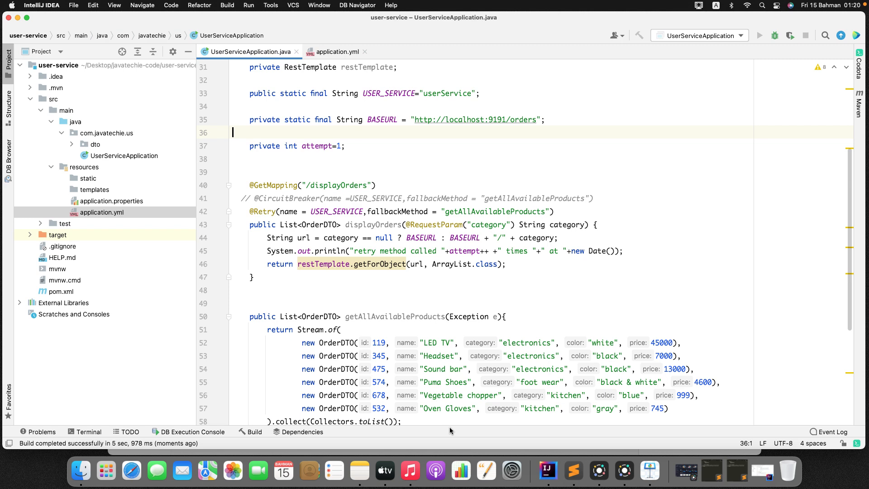
pyautogui.click(758, 35)
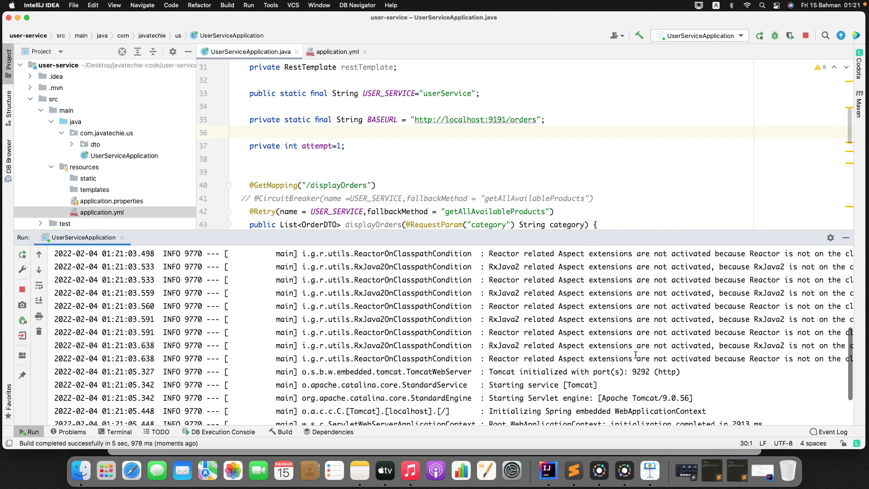
pyautogui.scroll(-3)
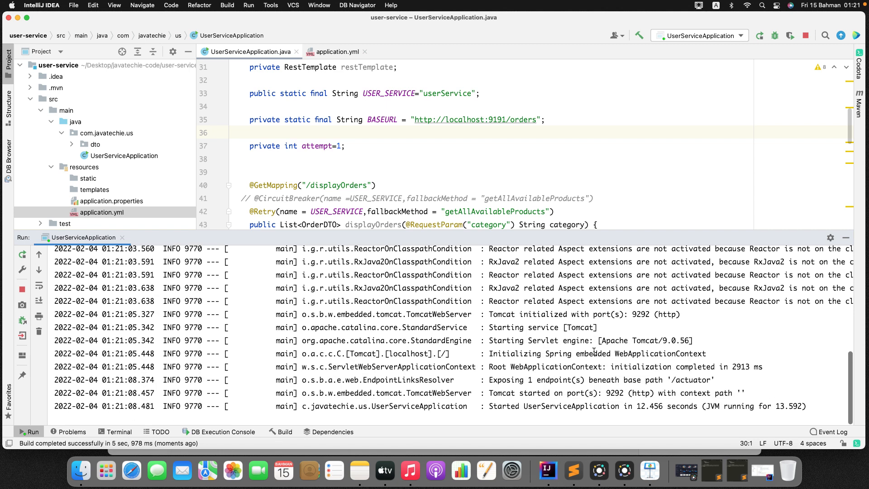
pyautogui.doubleClick(613, 392)
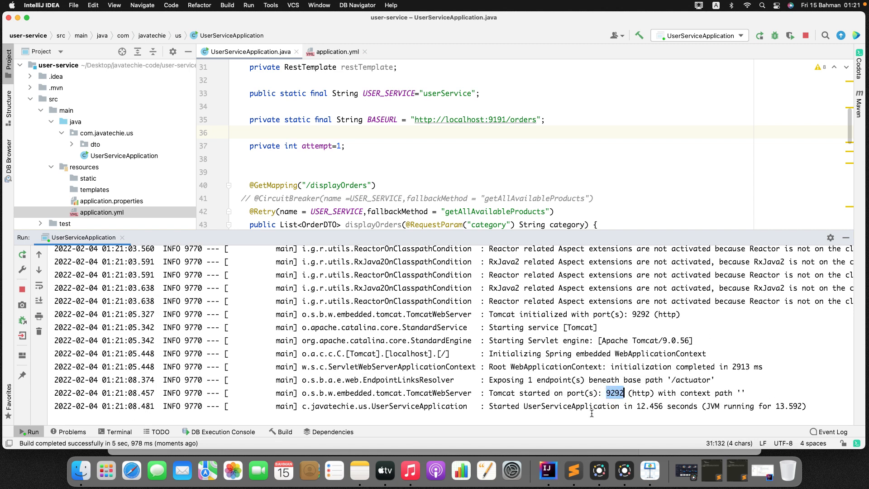
pyautogui.write('chro')
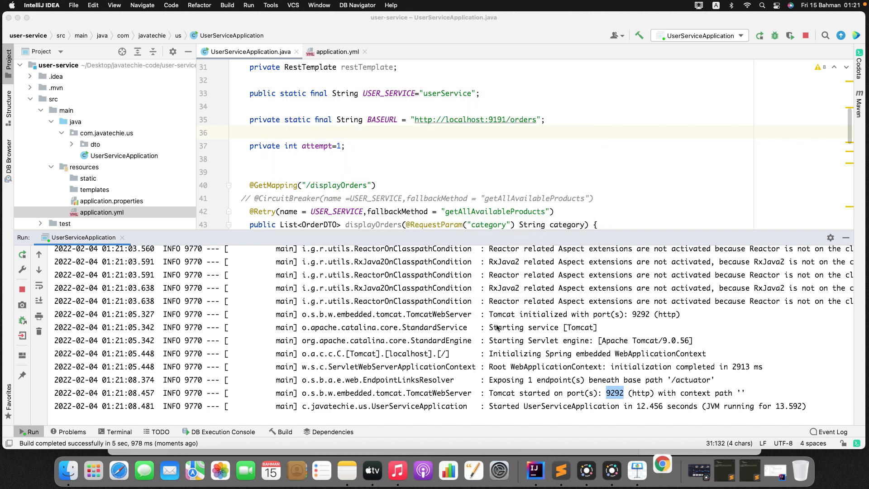
# Step: Clear the IntelliJ run console, then enter 9292 in a new Chrome tab
pyautogui.rightClick(499, 326)
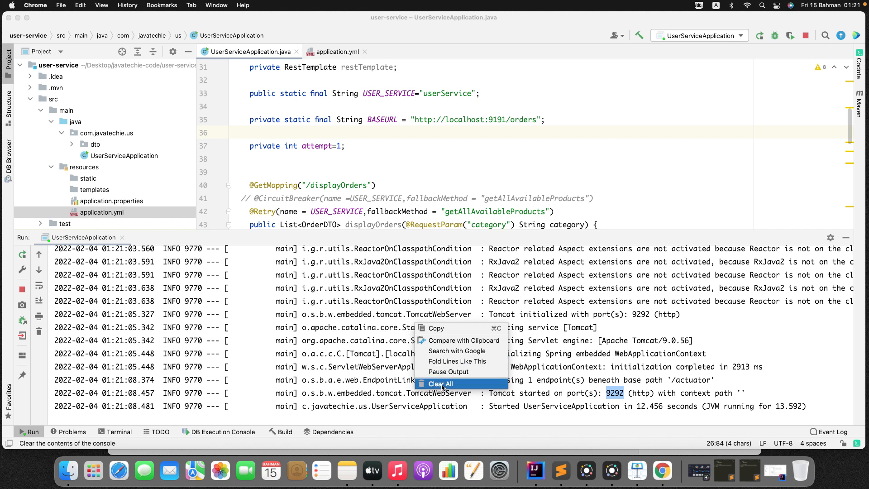
pyautogui.click(439, 384)
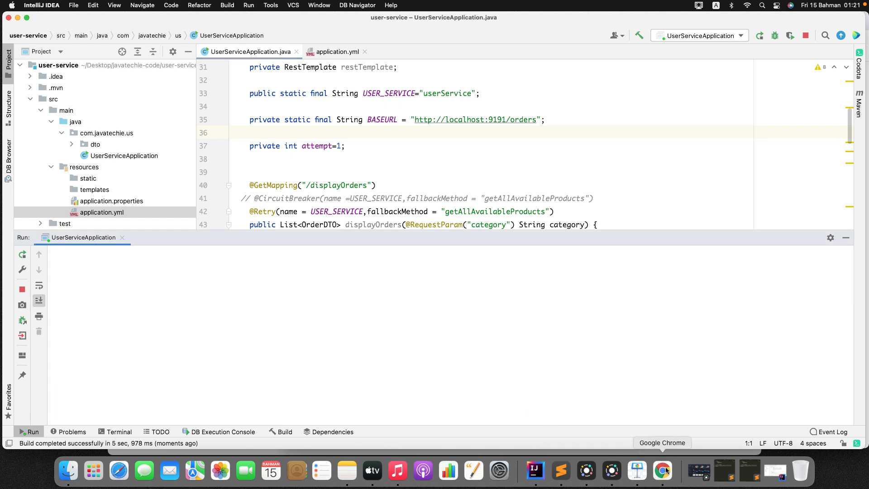
pyautogui.click(661, 470)
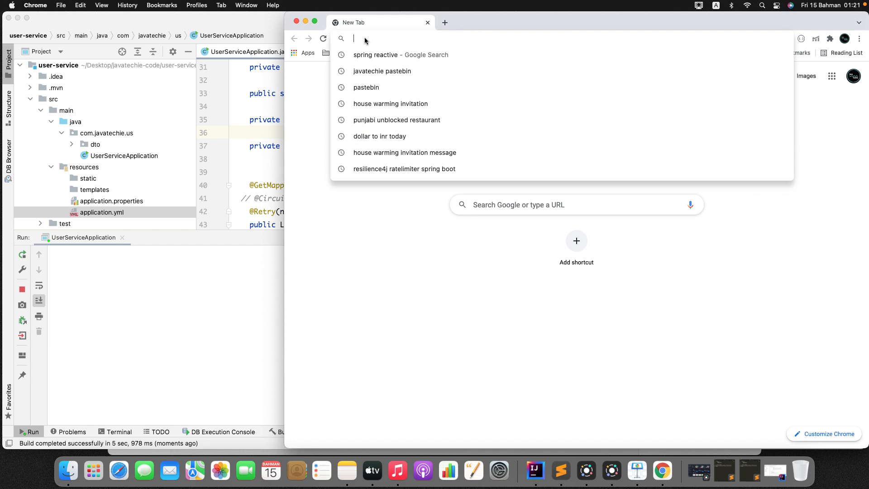
pyautogui.write('9292')
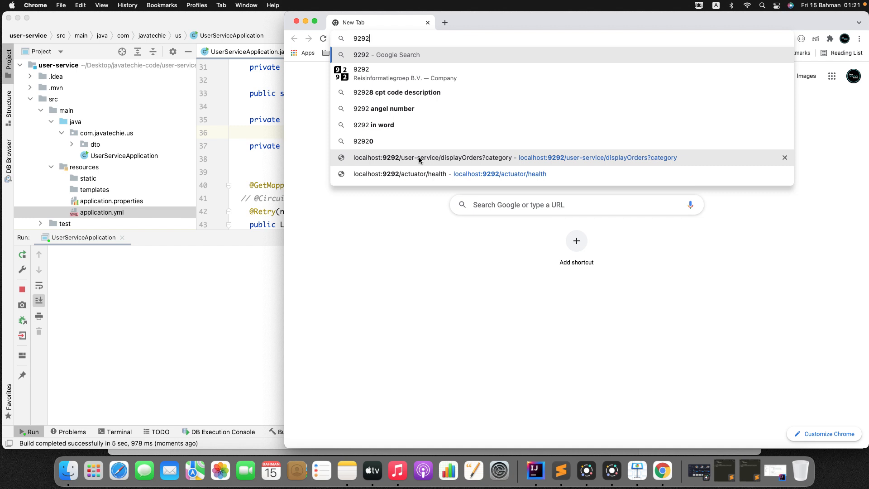
# Step: Load localhost:9292/user-service/displayOrders and watch five retry logs, ten seconds apart, before the fallback
pyautogui.click(207, 324)
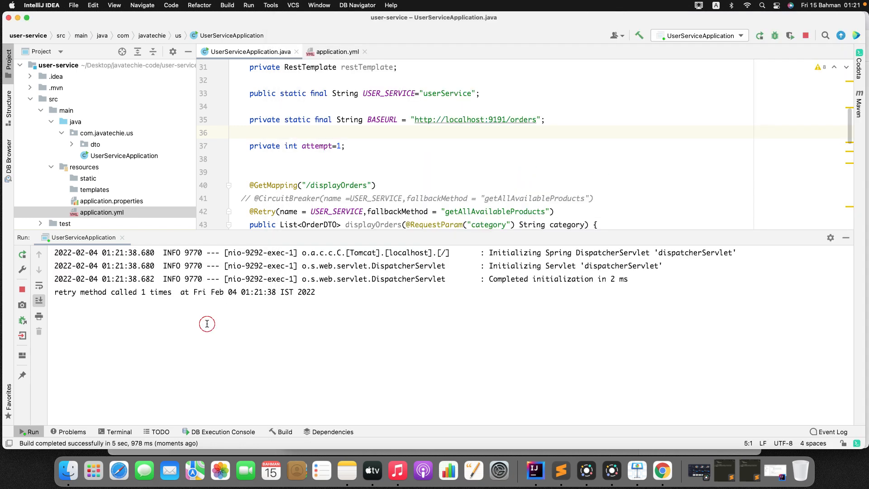
pyautogui.moveTo(55, 292); pyautogui.dragTo(137, 292)
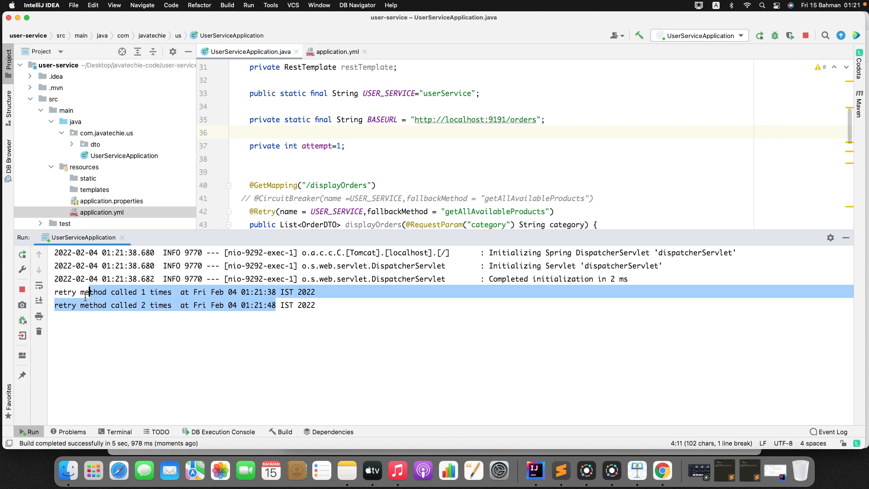
pyautogui.click(335, 304)
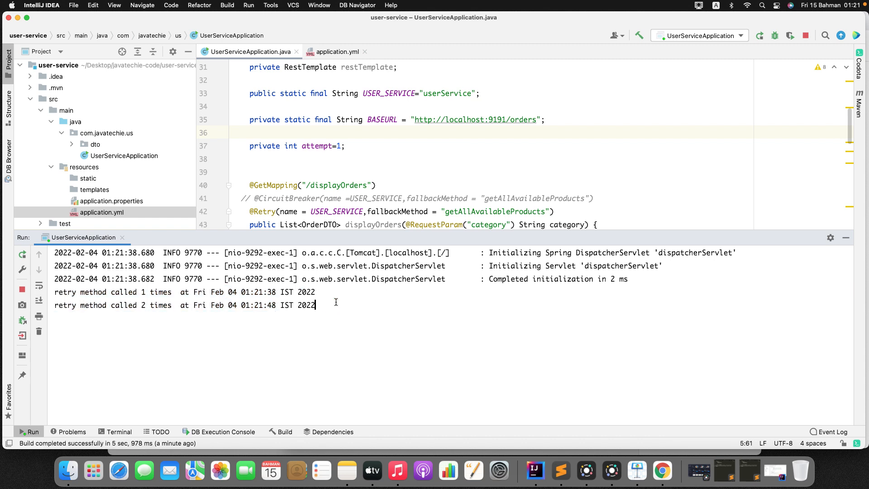
pyautogui.moveTo(352, 320)
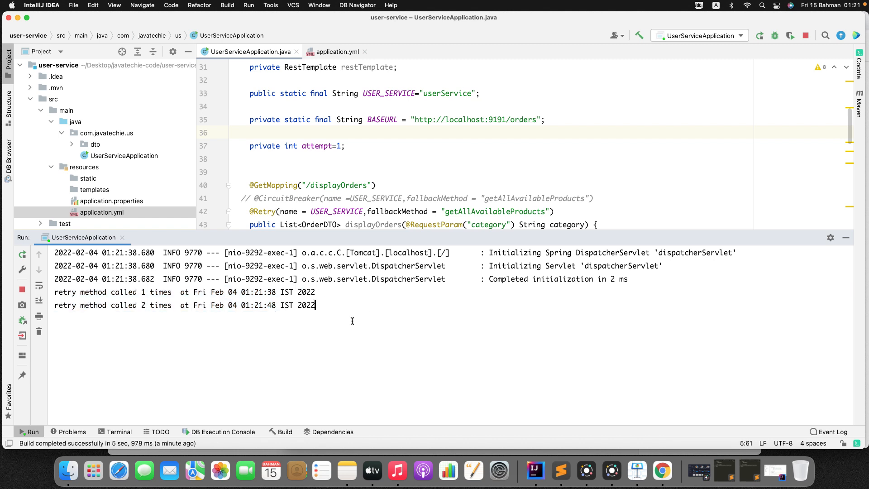
pyautogui.moveTo(331, 311)
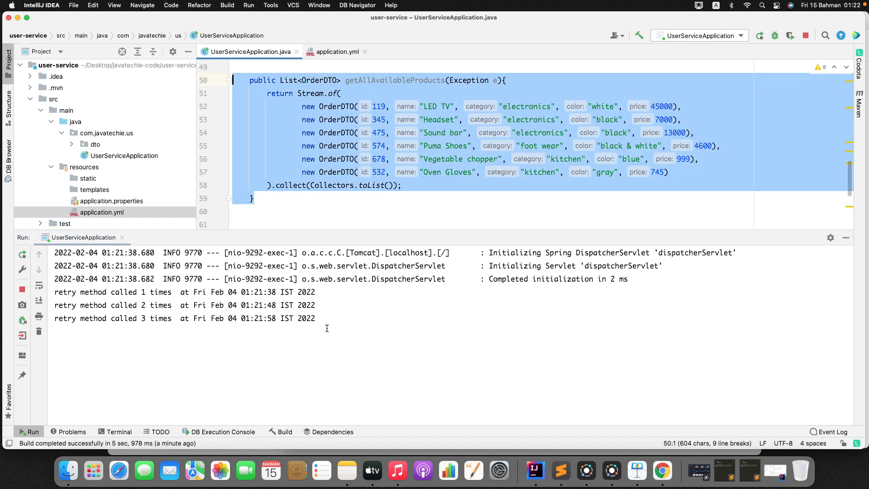
pyautogui.doubleClick(271, 292)
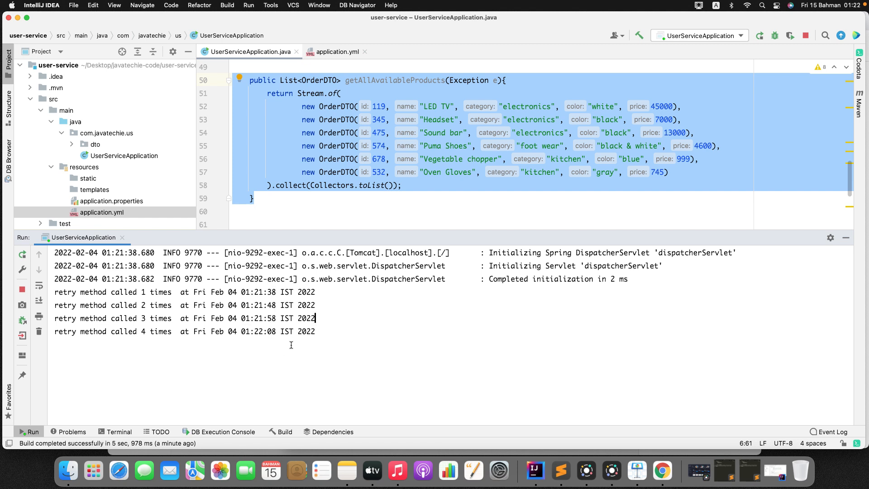
pyautogui.moveTo(280, 341)
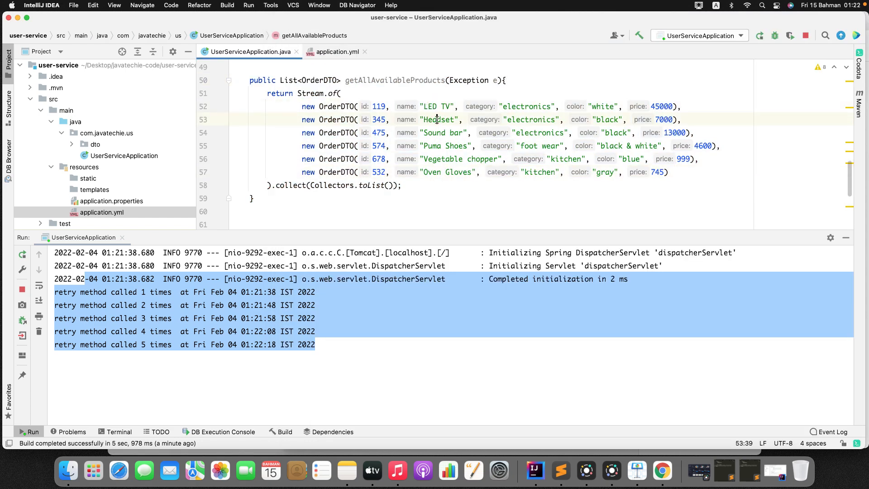
pyautogui.click(661, 470)
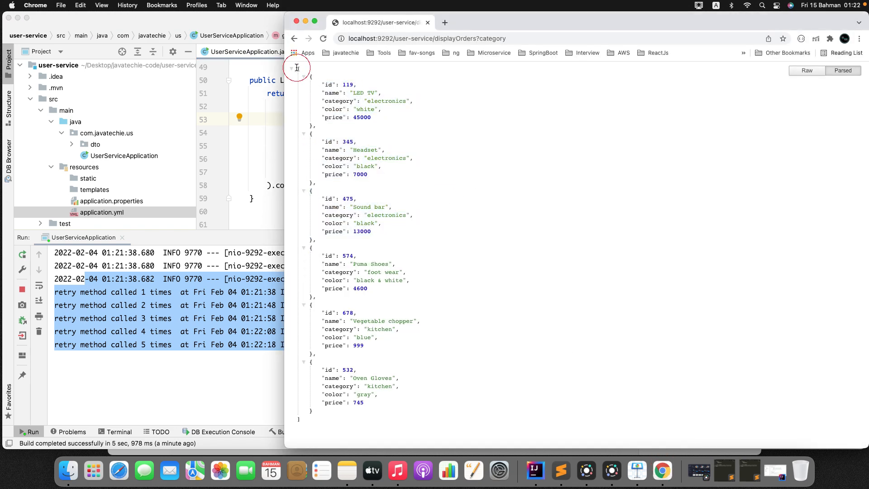
# Step: Highlight the six fallback products in the displayOrders JSON response
pyautogui.moveTo(298, 68); pyautogui.dragTo(343, 319)
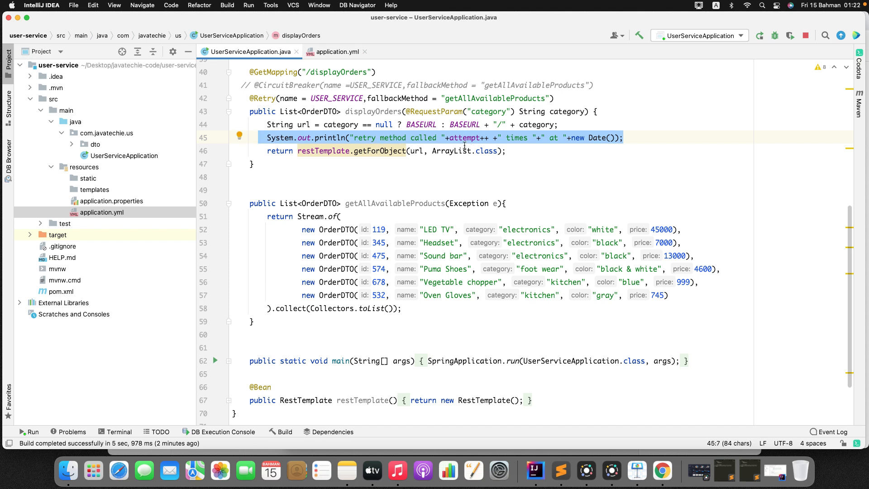
pyautogui.moveTo(767, 161)
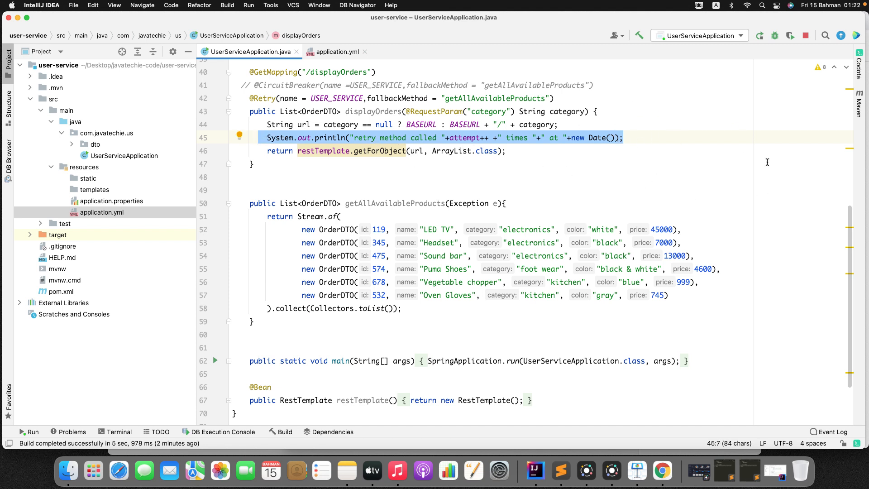
pyautogui.moveTo(720, 148)
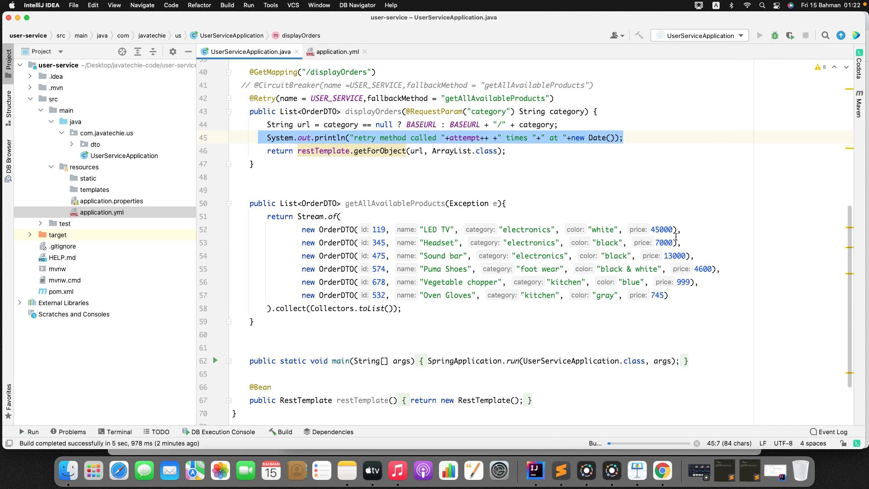
# Step: Rerun UserServiceApplication and confirm Tomcat started on port 9292
pyautogui.click(758, 35)
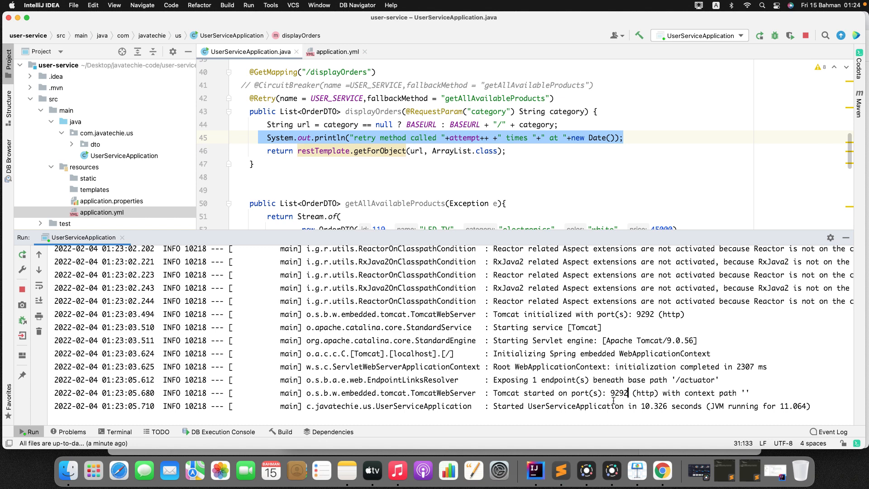
pyautogui.doubleClick(616, 392)
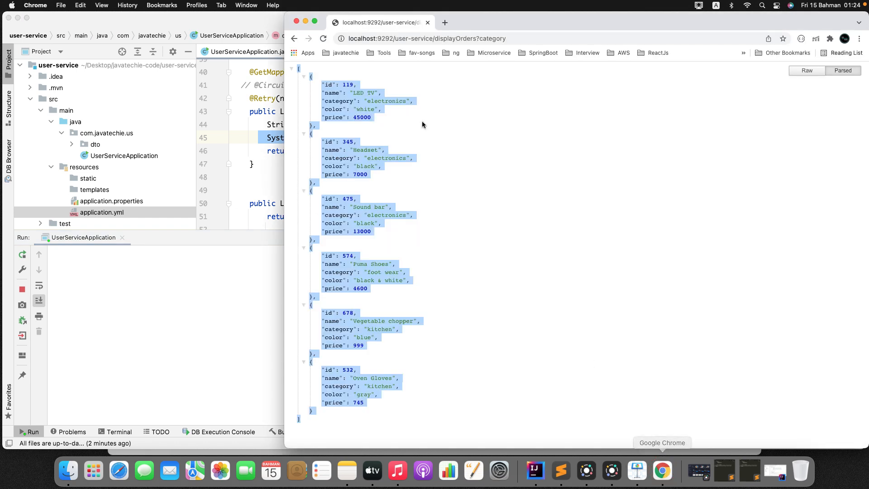
pyautogui.click(427, 38)
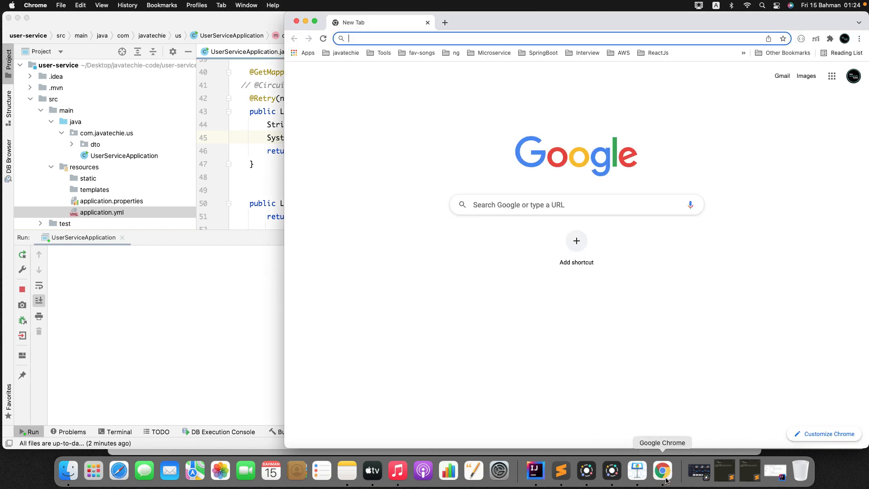
pyautogui.write('http://localhost:9292/user-service/displayOrders?category')
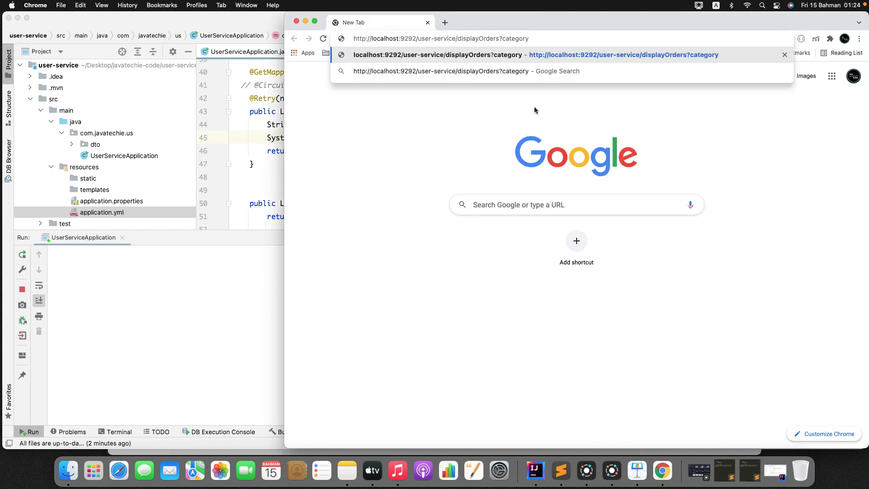
pyautogui.moveTo(576, 106)
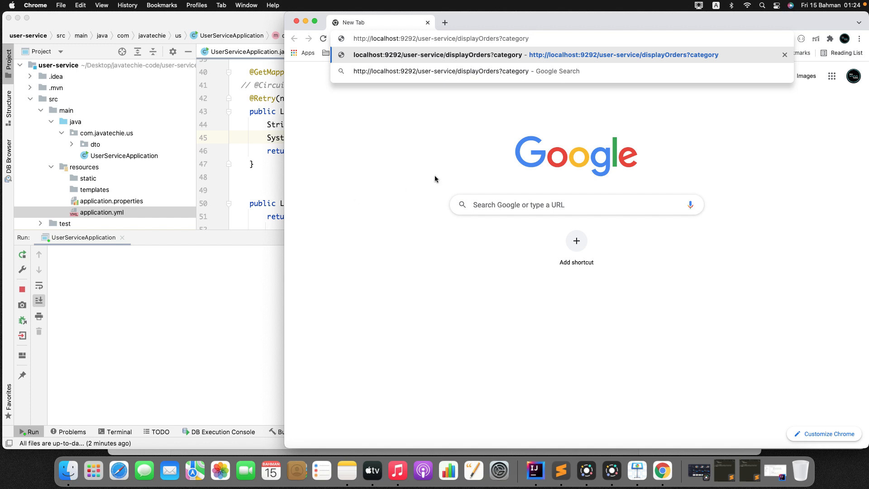
pyautogui.moveTo(498, 124)
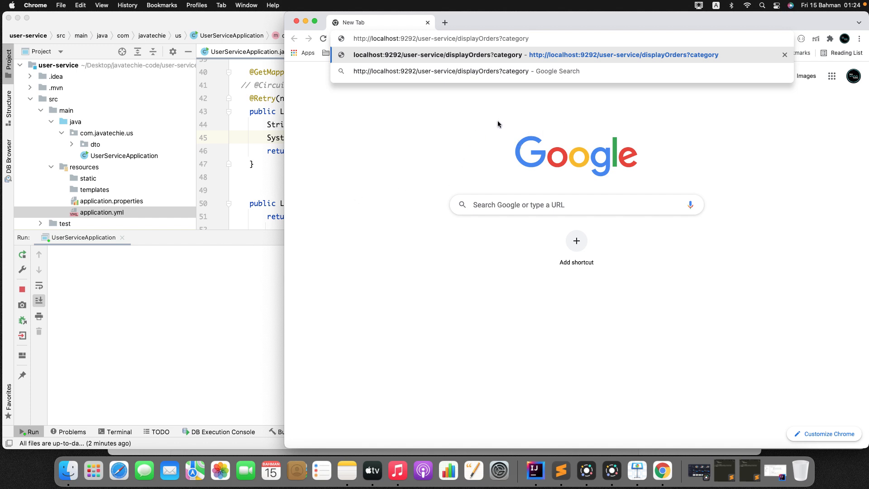
pyautogui.moveTo(496, 108)
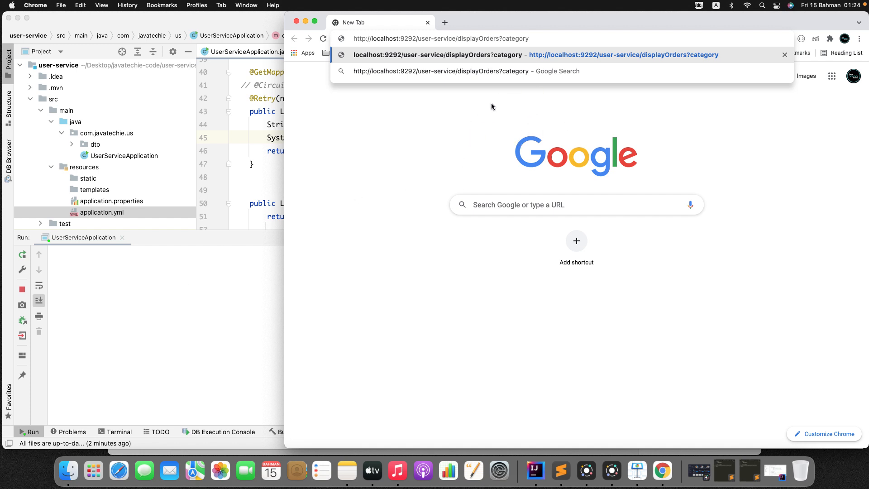
pyautogui.moveTo(555, 135)
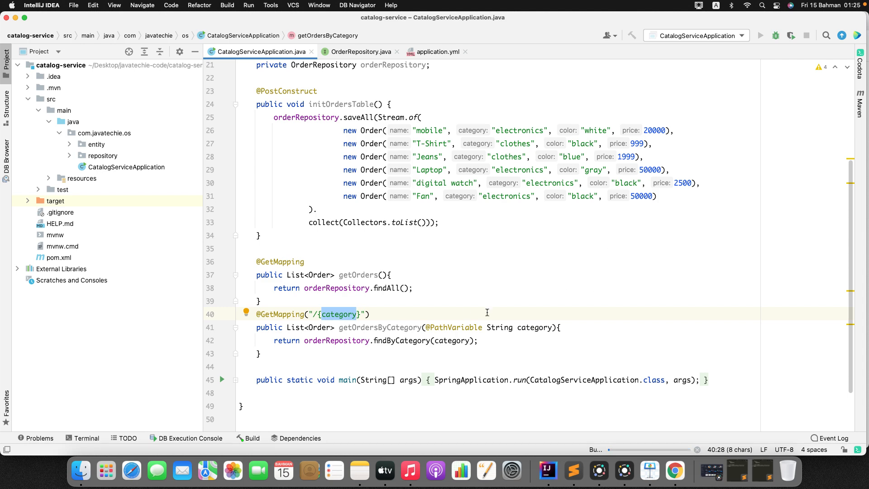
# Step: Start CatalogServiceApplication on port 9191, then view the user-service console's four retry attempts
pyautogui.click(761, 35)
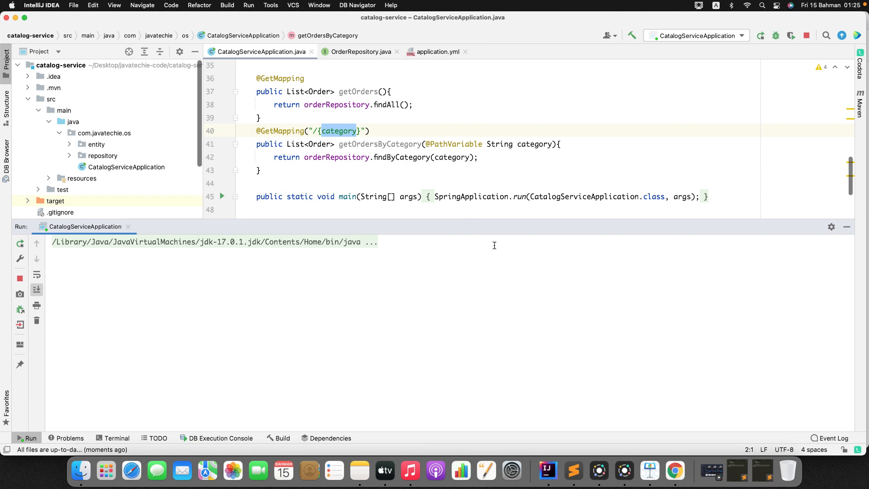
pyautogui.click(547, 470)
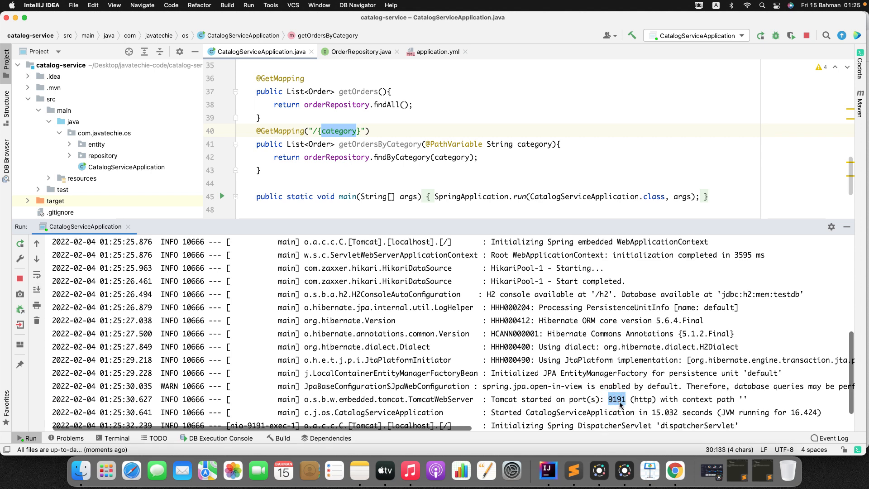
pyautogui.rightClick(548, 471)
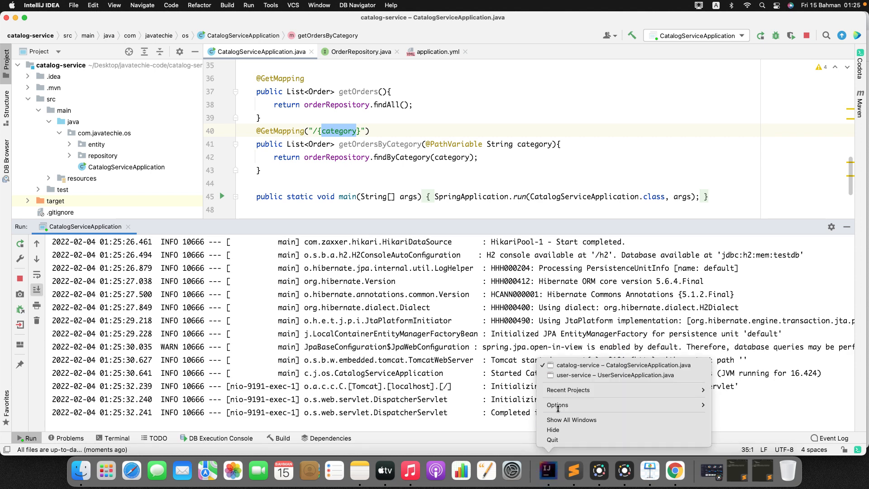
pyautogui.click(614, 374)
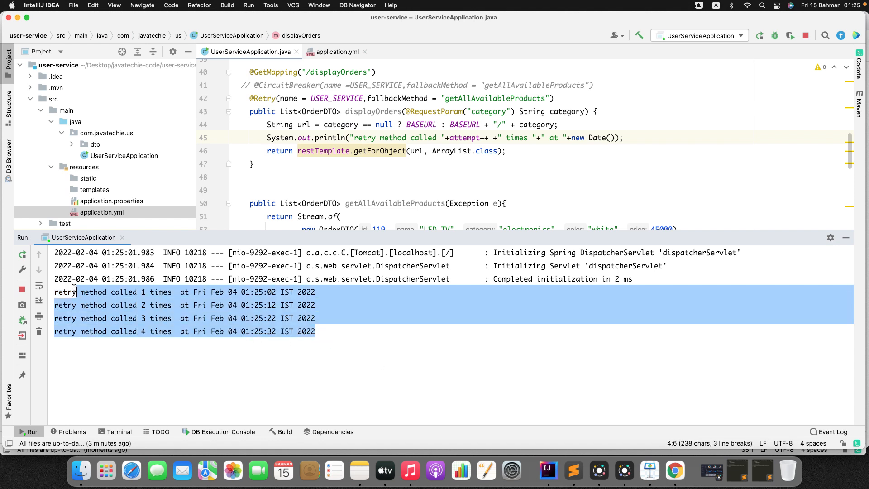
pyautogui.click(256, 343)
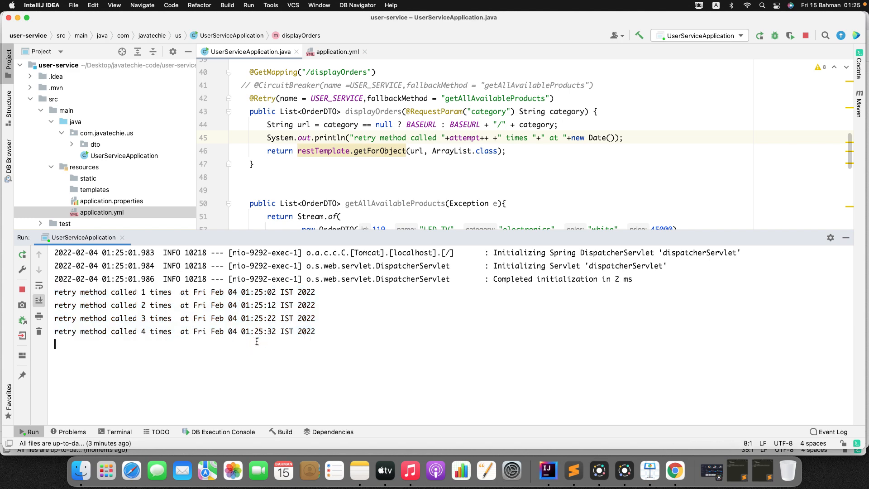
pyautogui.moveTo(487, 432)
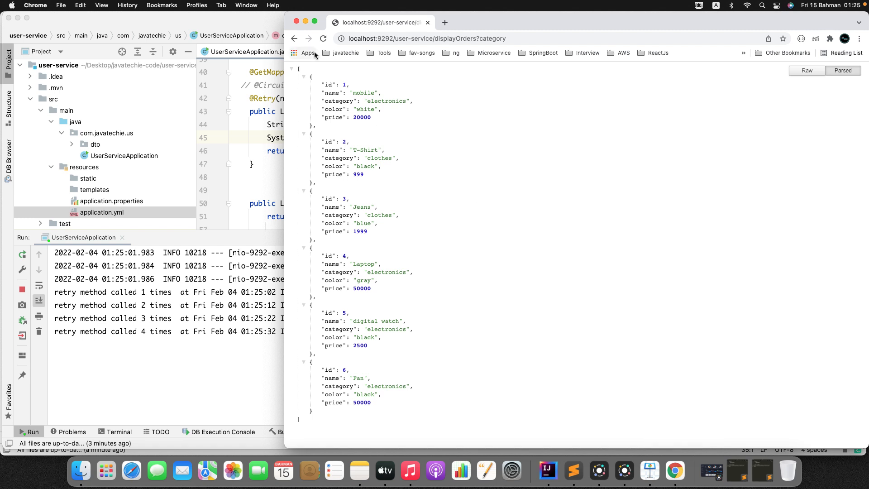
# Step: Select the four retry log lines in the user-service Run console
pyautogui.moveTo(308, 81); pyautogui.dragTo(343, 149)
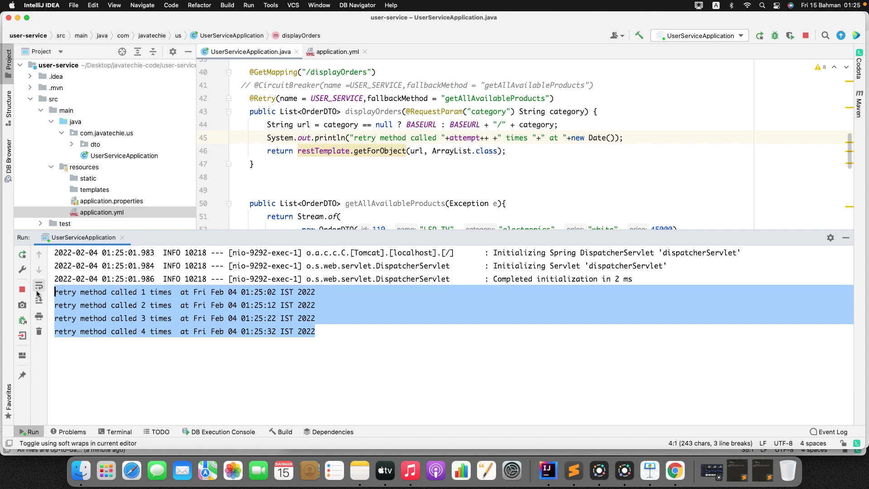
# Step: Deselect the retry log lines and bring Chrome's order results forward
pyautogui.click(137, 332)
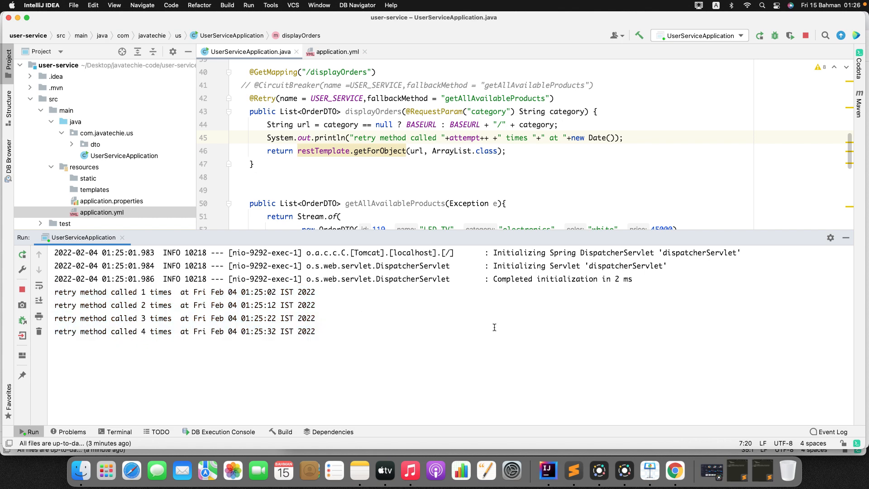
pyautogui.moveTo(675, 471)
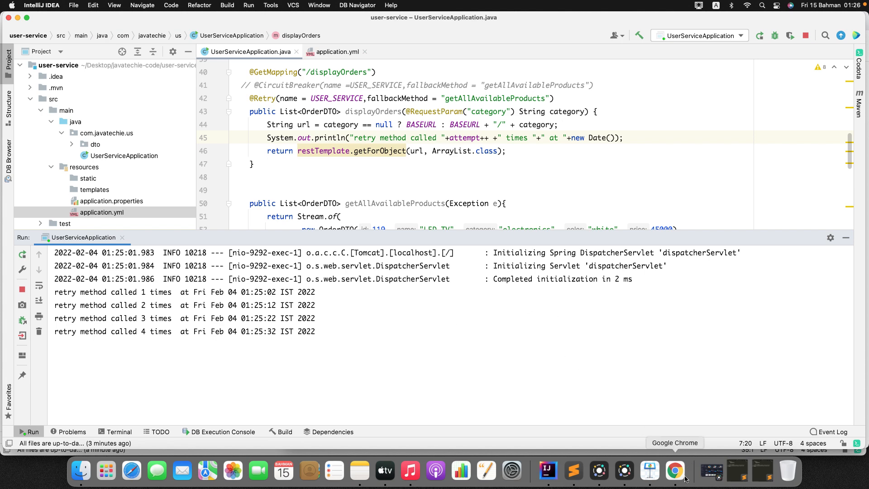
pyautogui.click(674, 471)
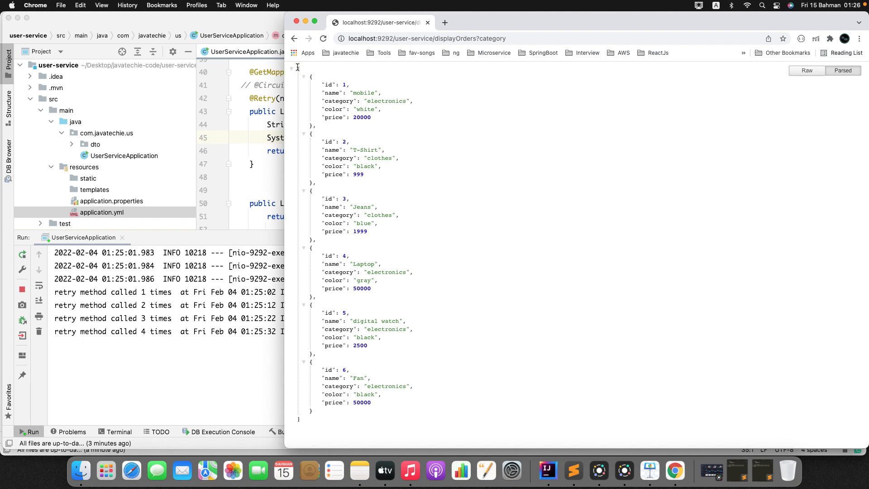
# Step: Select the whole JSON response listing all six catalog orders
pyautogui.press('cmd+a')
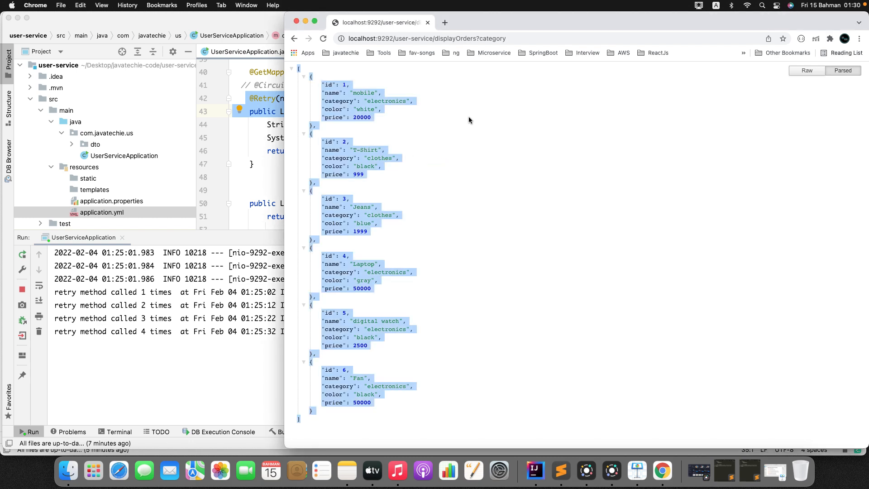
pyautogui.moveTo(415, 105)
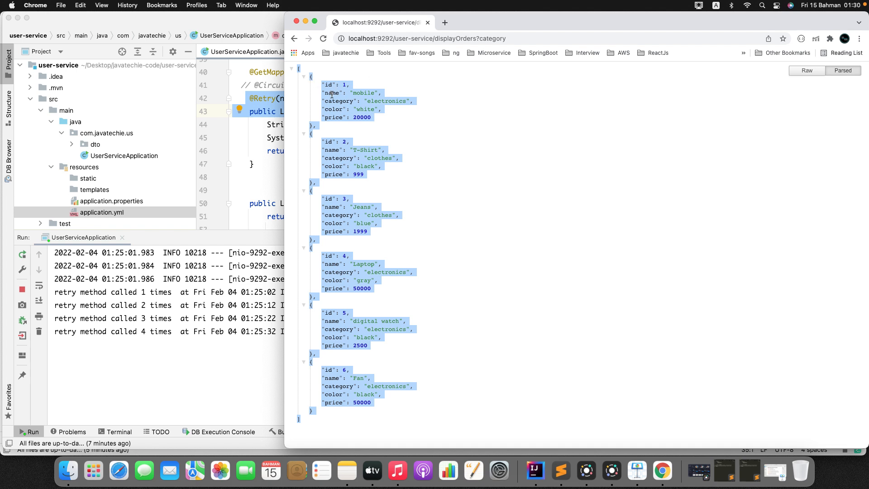
pyautogui.moveTo(439, 140)
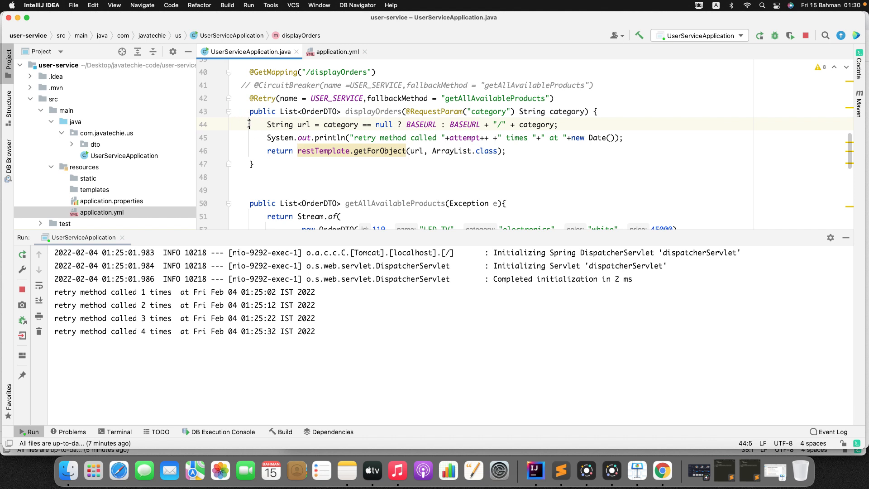
pyautogui.moveTo(249, 98); pyautogui.dragTo(253, 164)
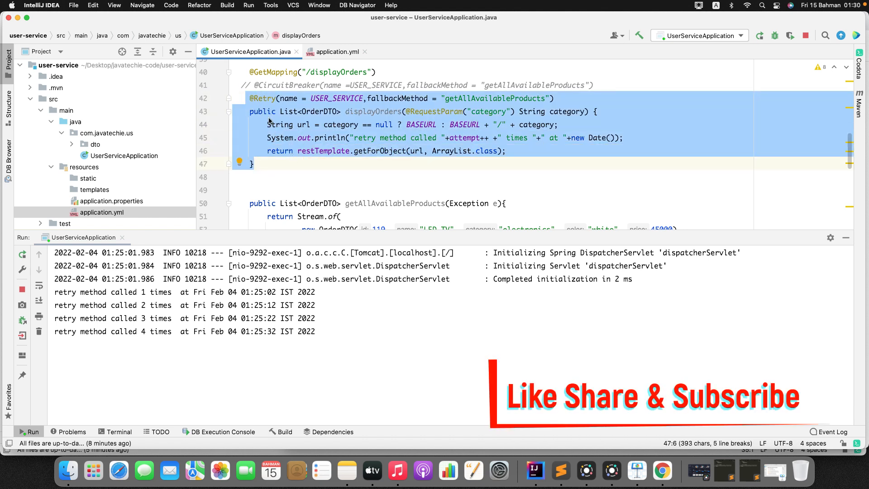
pyautogui.click(268, 111)
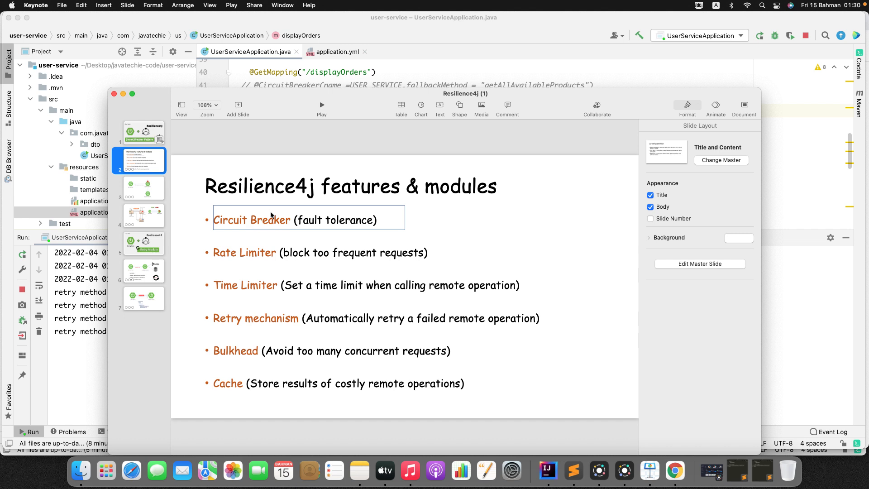
pyautogui.moveTo(301, 252)
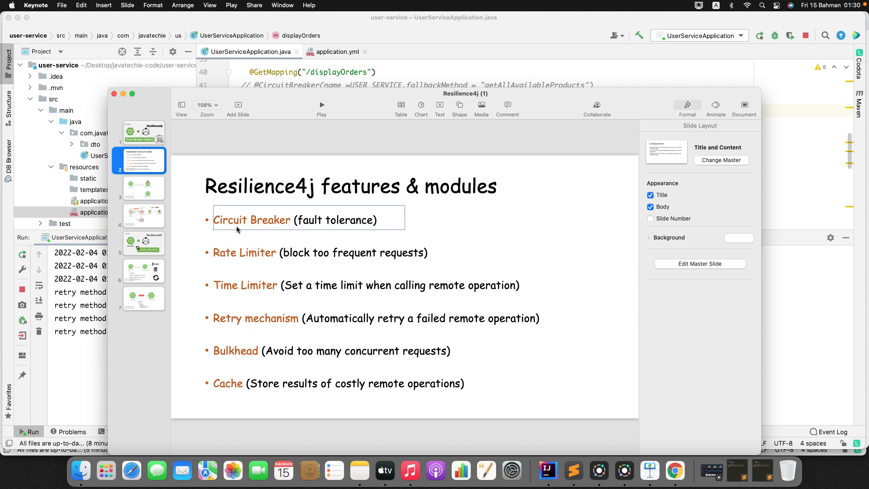
pyautogui.moveTo(222, 263)
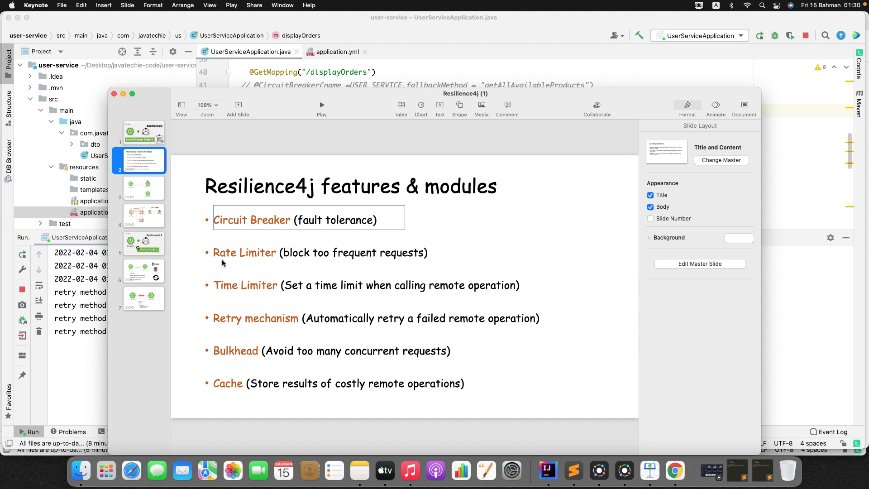
pyautogui.moveTo(303, 318)
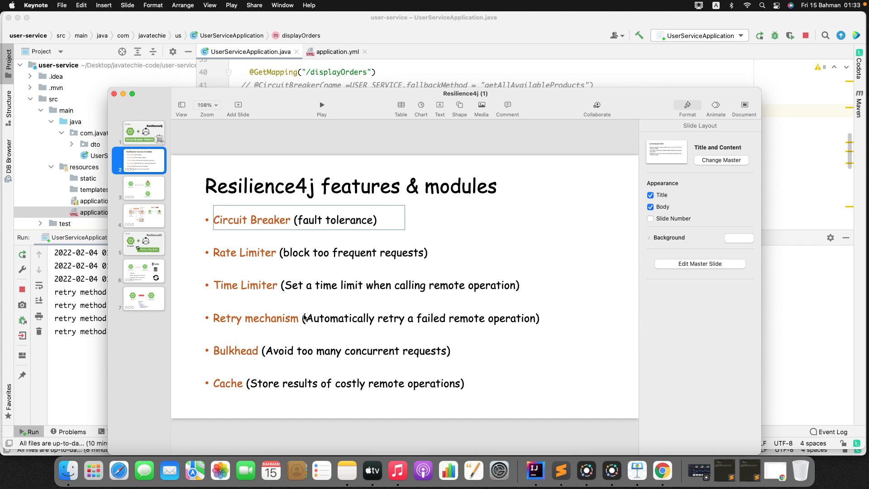
pyautogui.moveTo(381, 247)
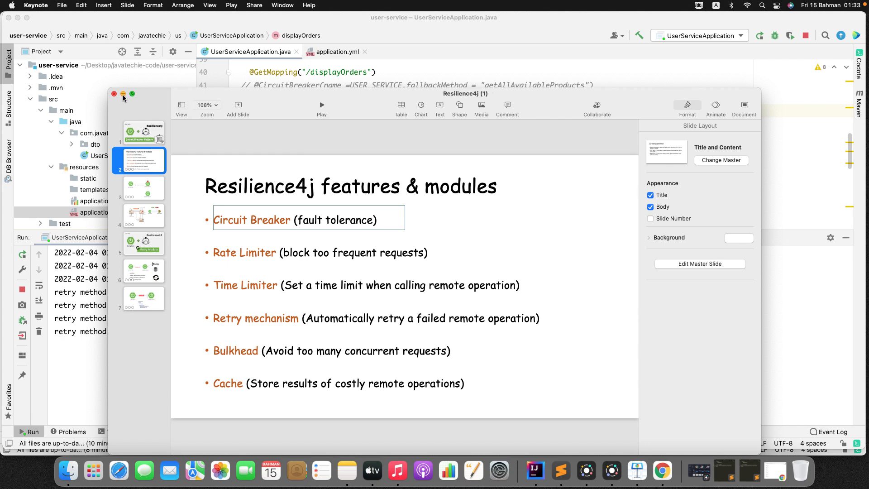
# Step: Minimize the Keynote Resilience4j slide to reveal the user-service code
pyautogui.click(123, 94)
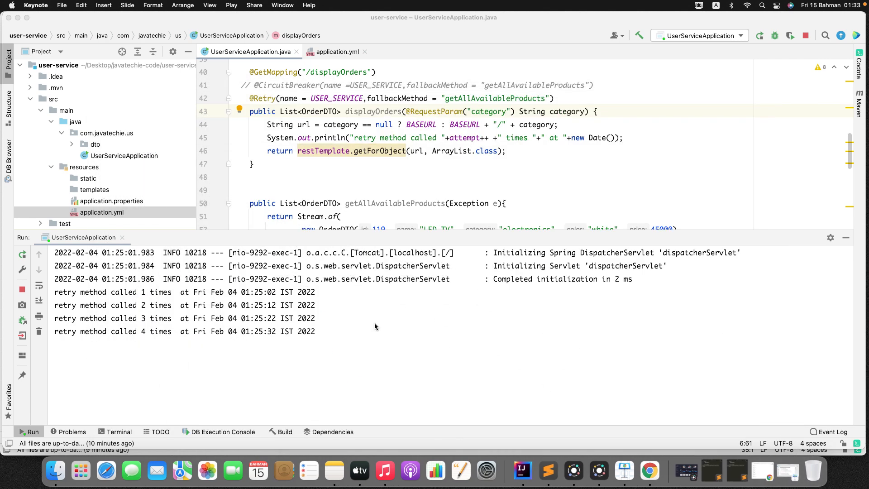